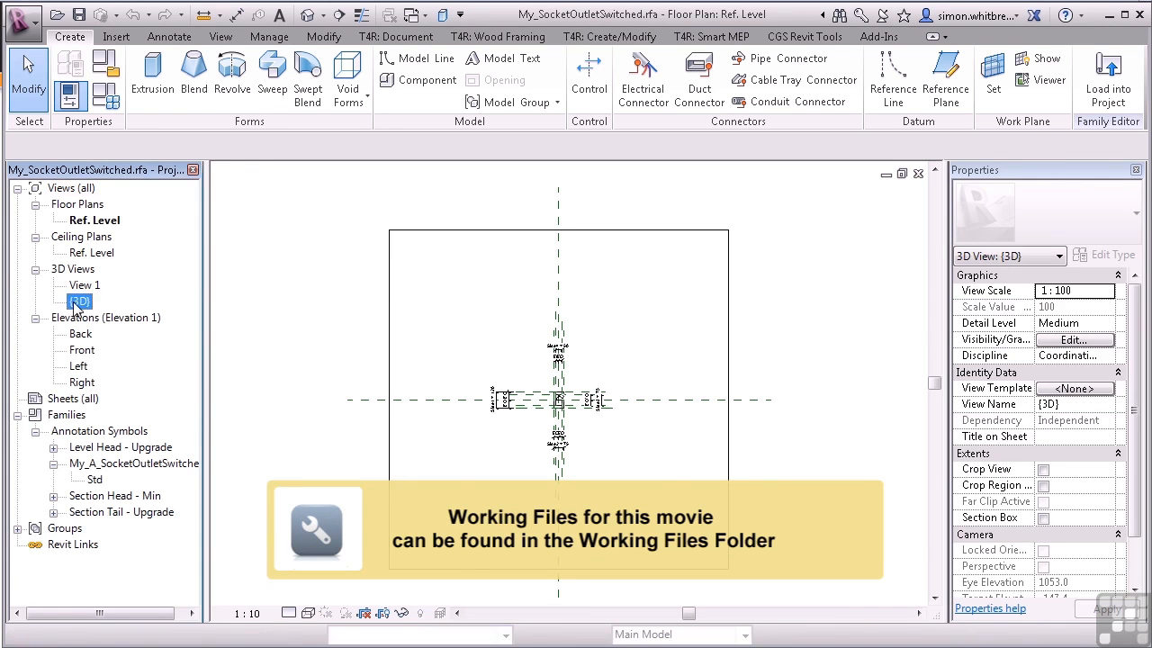
Step: In the 3D view, temporarily hide the large slab extrusion, leaving only the socket box
double_click(79, 302)
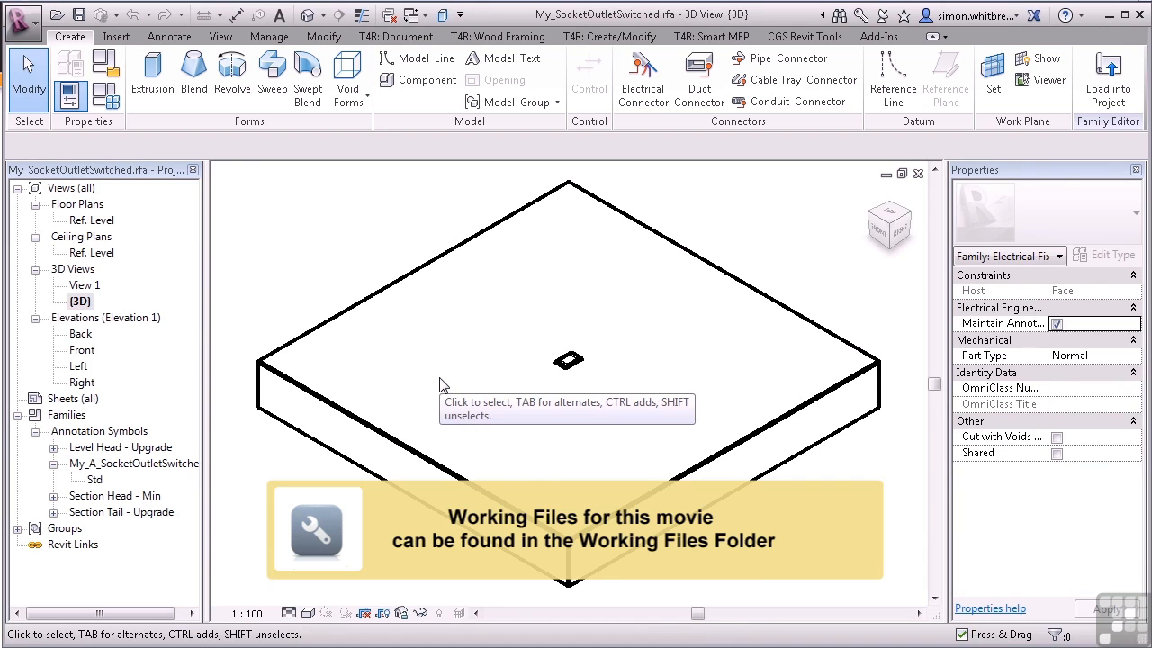
mouse_move(457, 380)
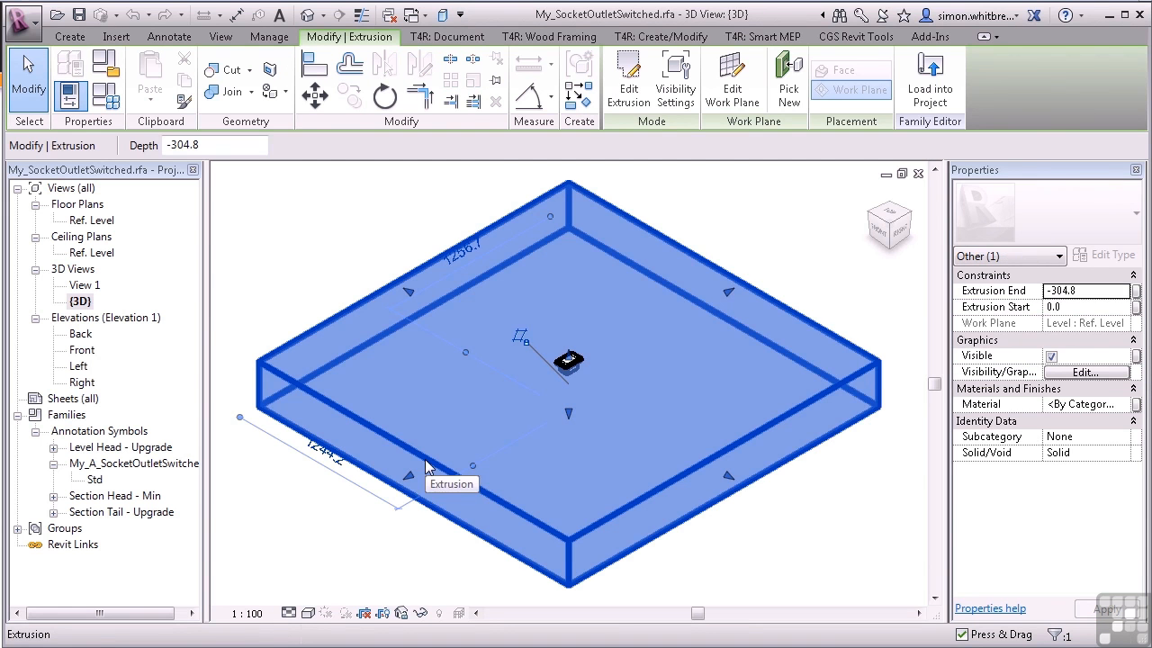
left_click(428, 612)
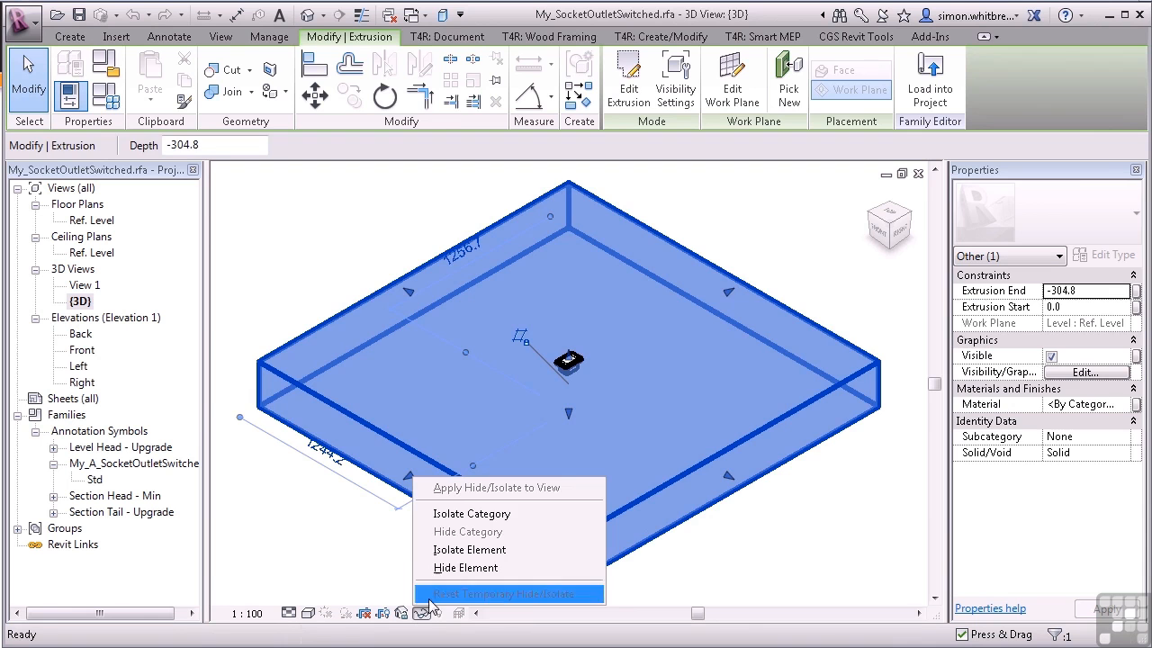
left_click(508, 593)
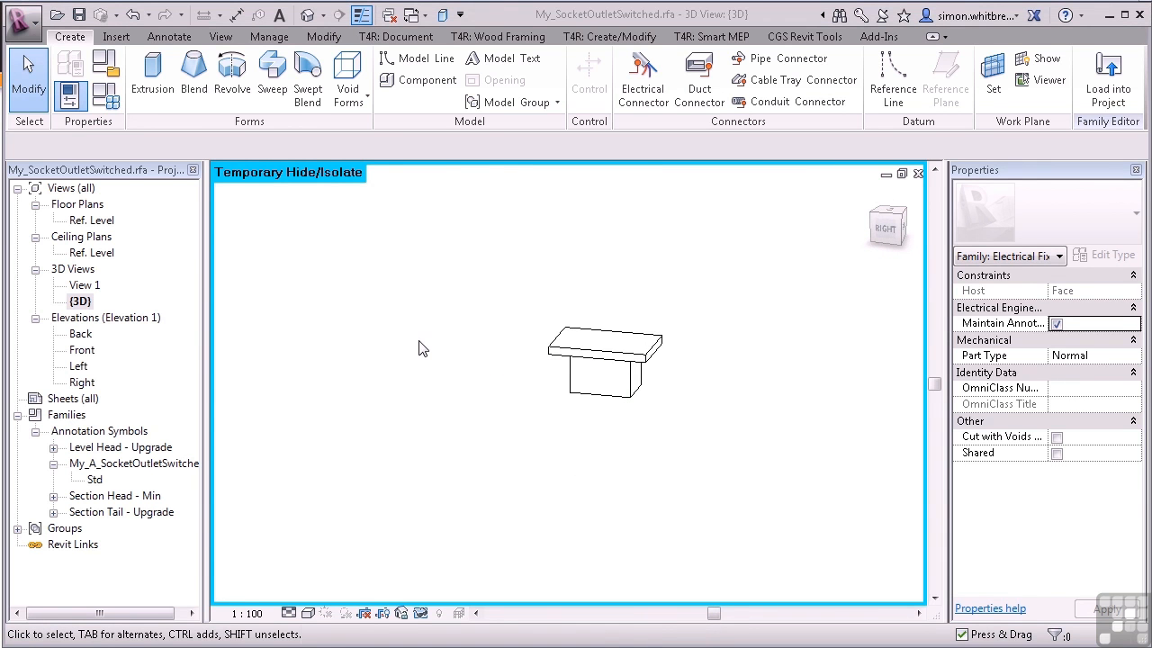
mouse_move(531, 412)
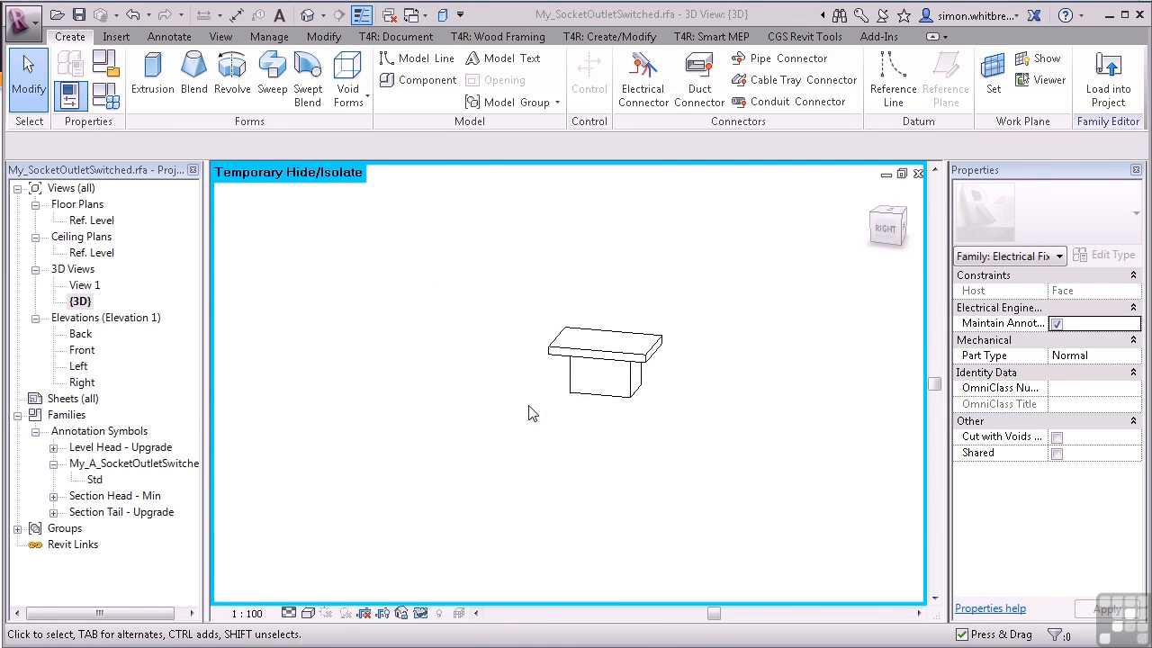
mouse_move(563, 411)
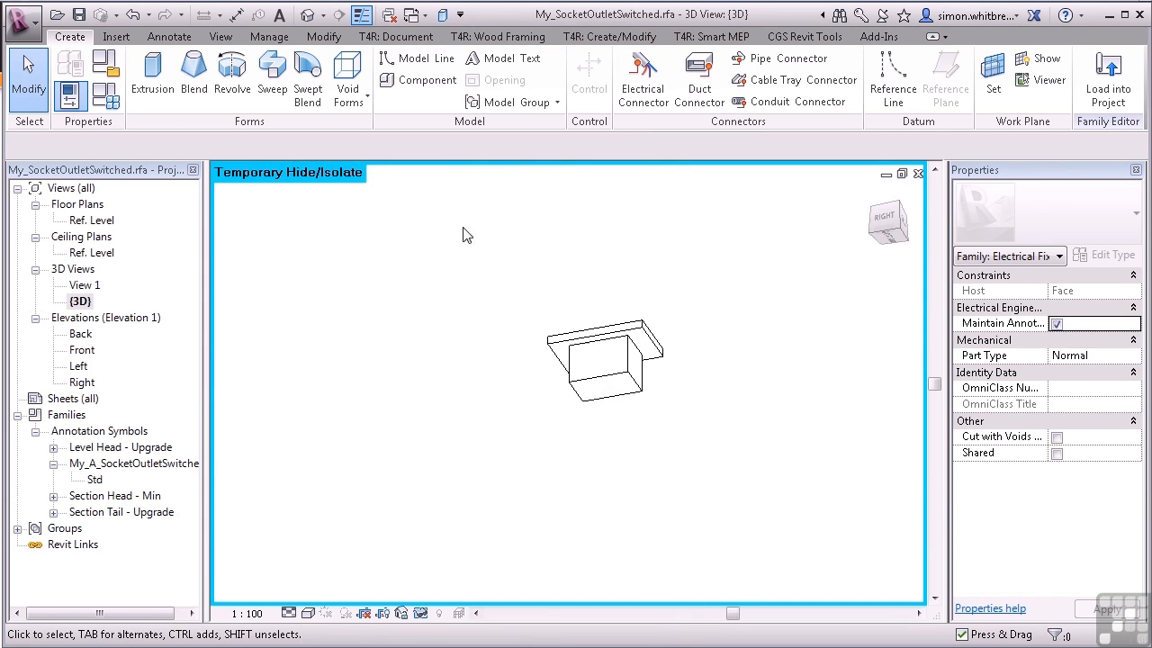
Step: Start placing an Electrical Connector from the Create ribbon onto the box face
left_click(642, 80)
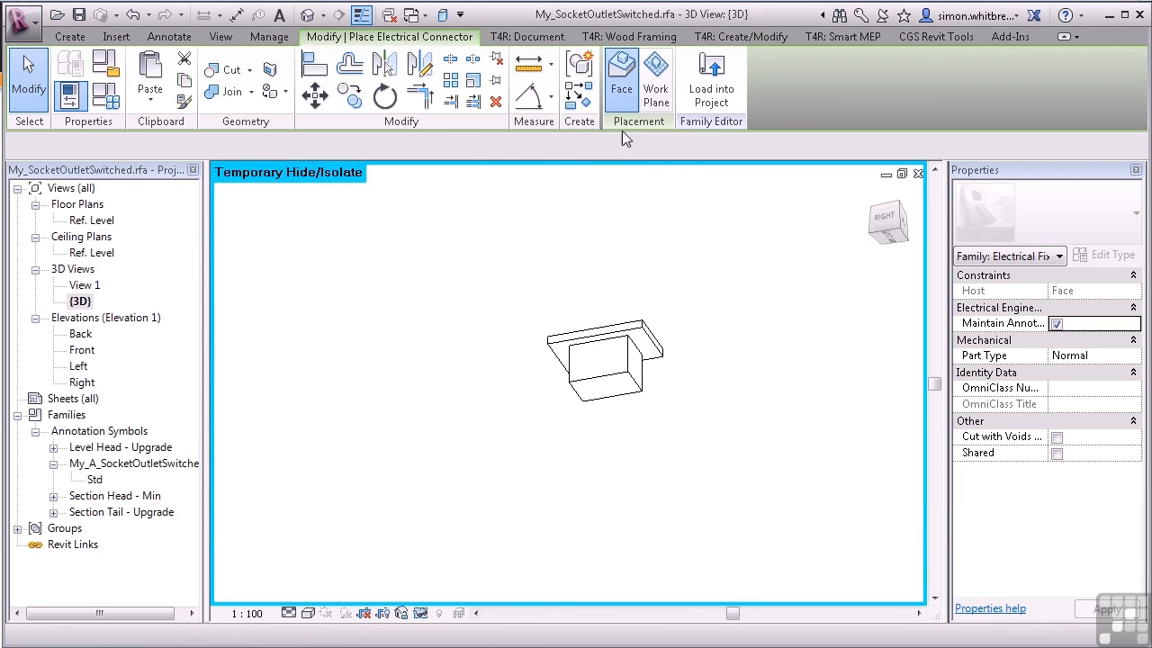
mouse_move(620, 76)
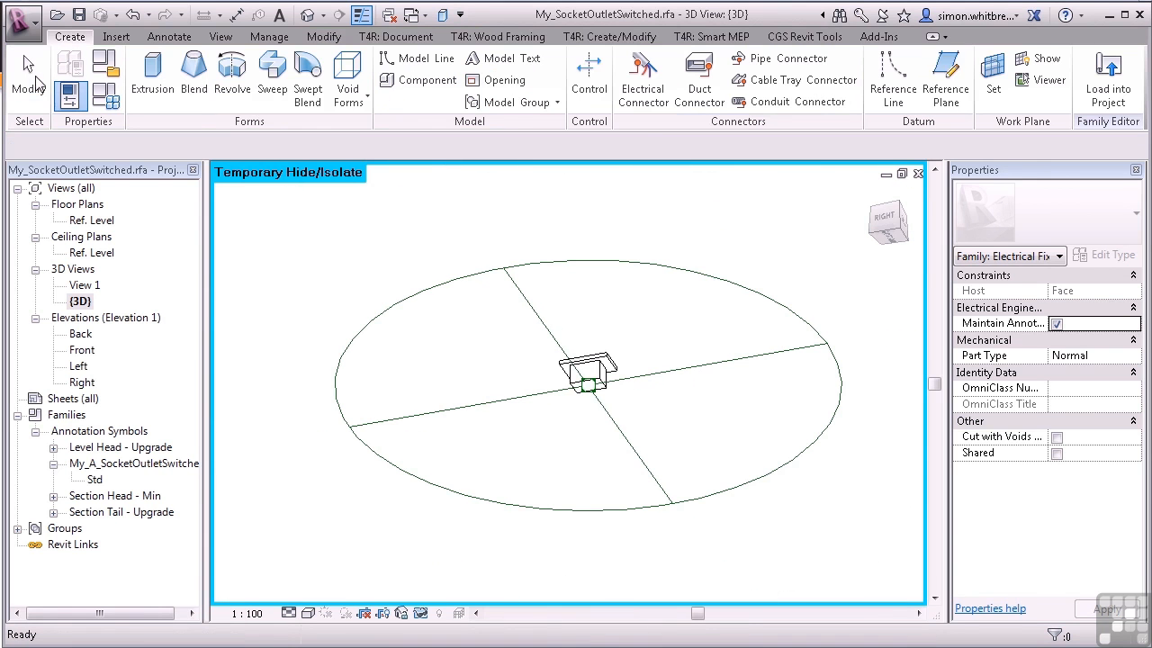
mouse_move(27, 72)
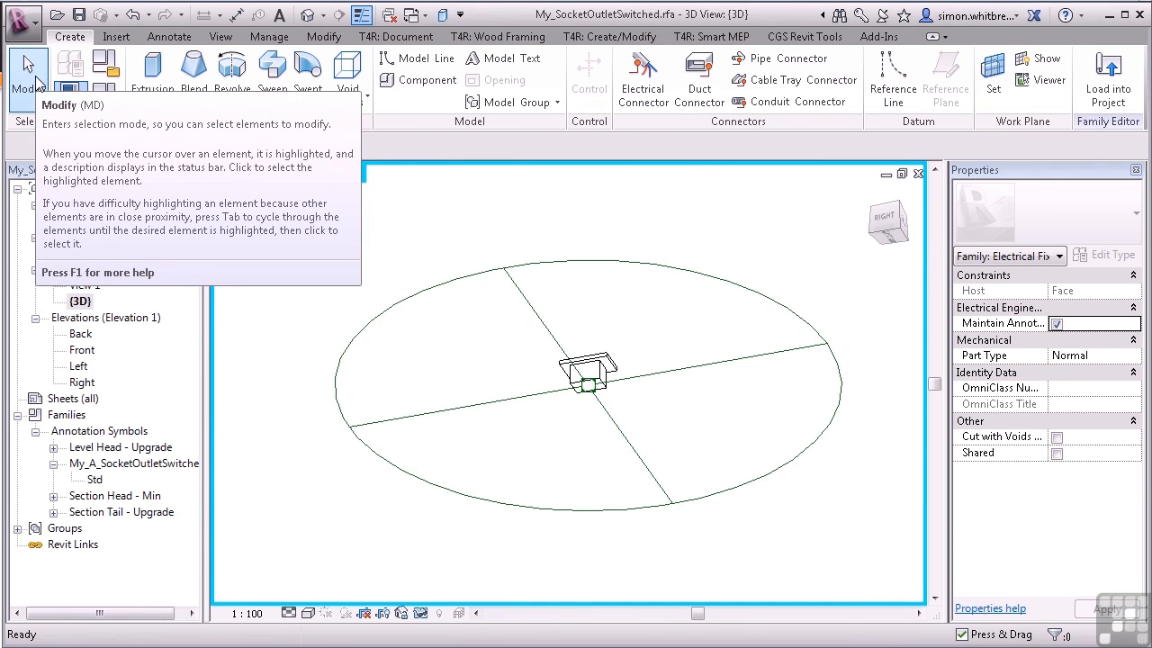
Step: Select the placed connector to show its Power - Unbalanced load properties at 0.00 V
left_click(587, 385)
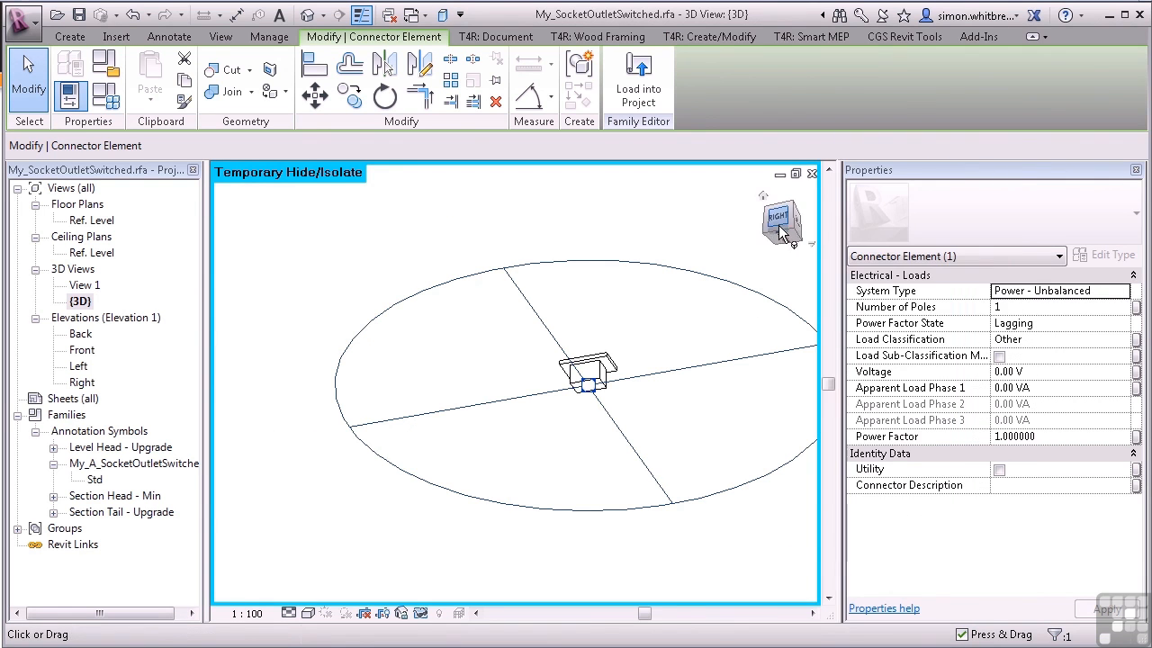
mouse_move(932, 299)
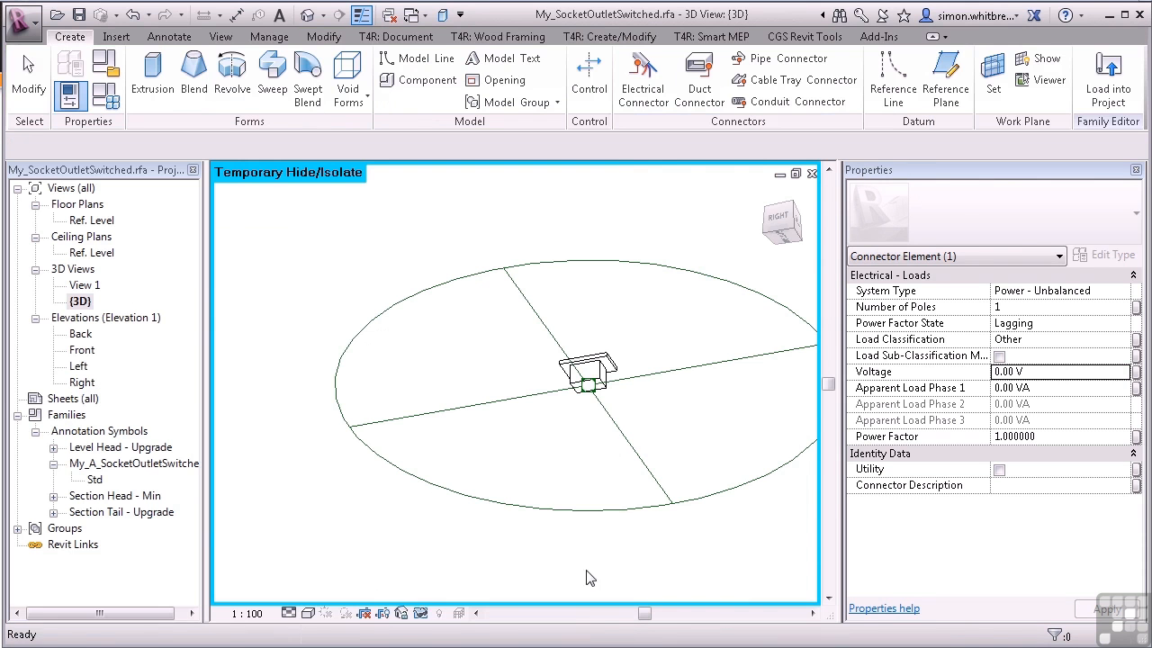
Step: Associate the connector's Voltage with a new parameter named Switch Voltage under Electrical - Loads
left_click(590, 385)
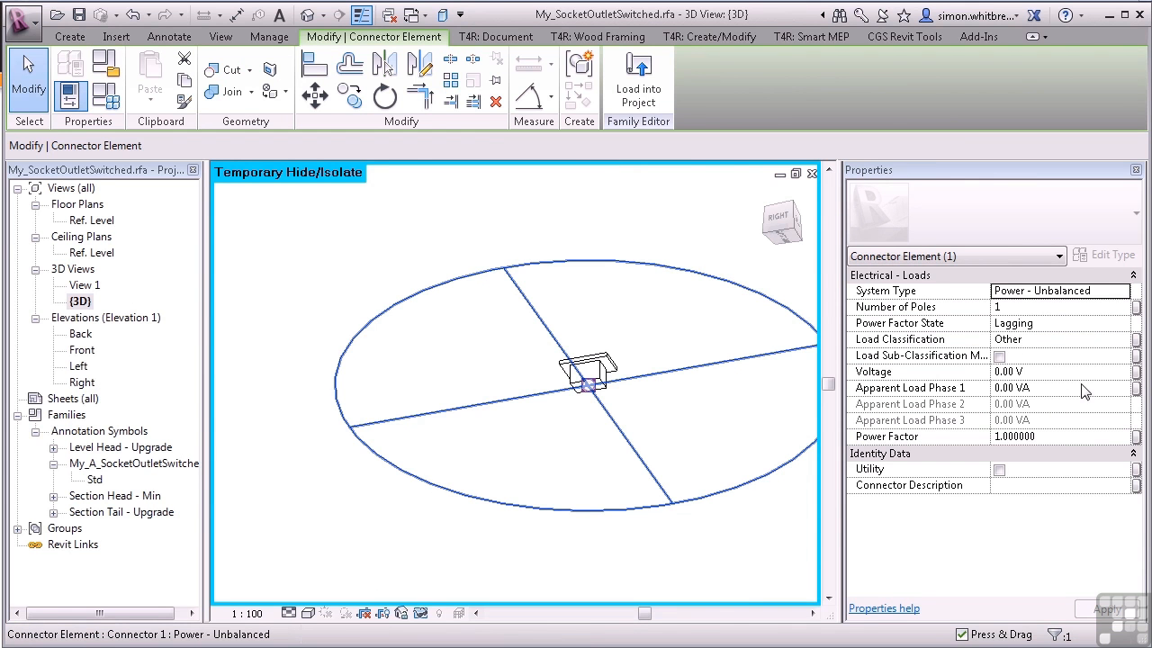
left_click(1137, 370)
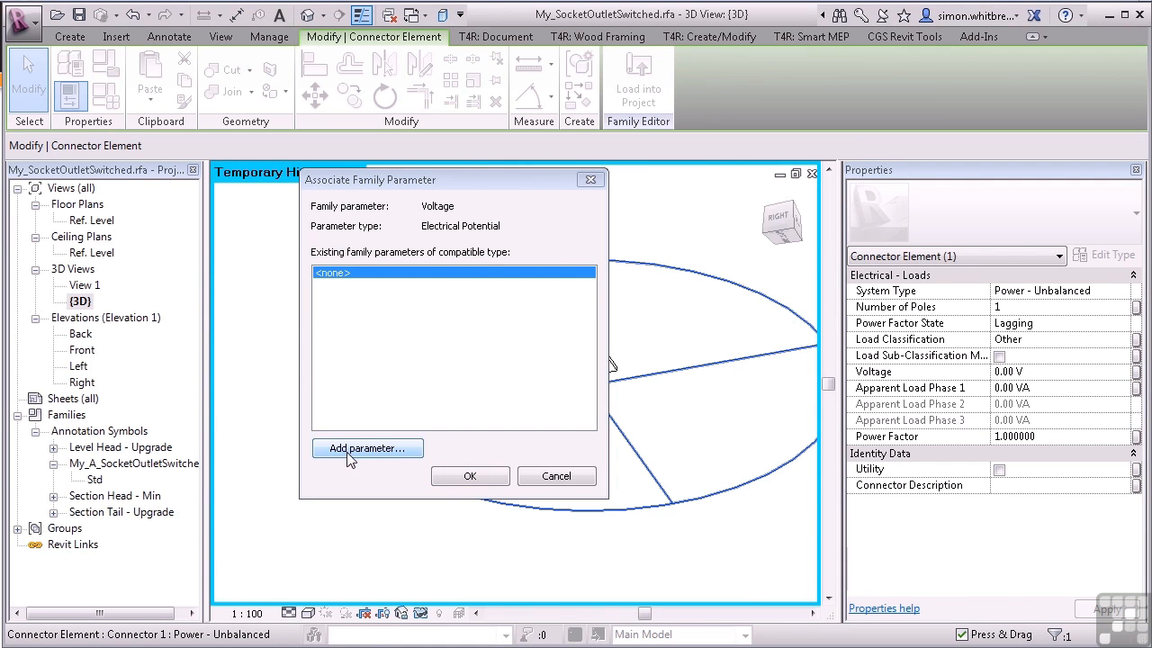
left_click(367, 448)
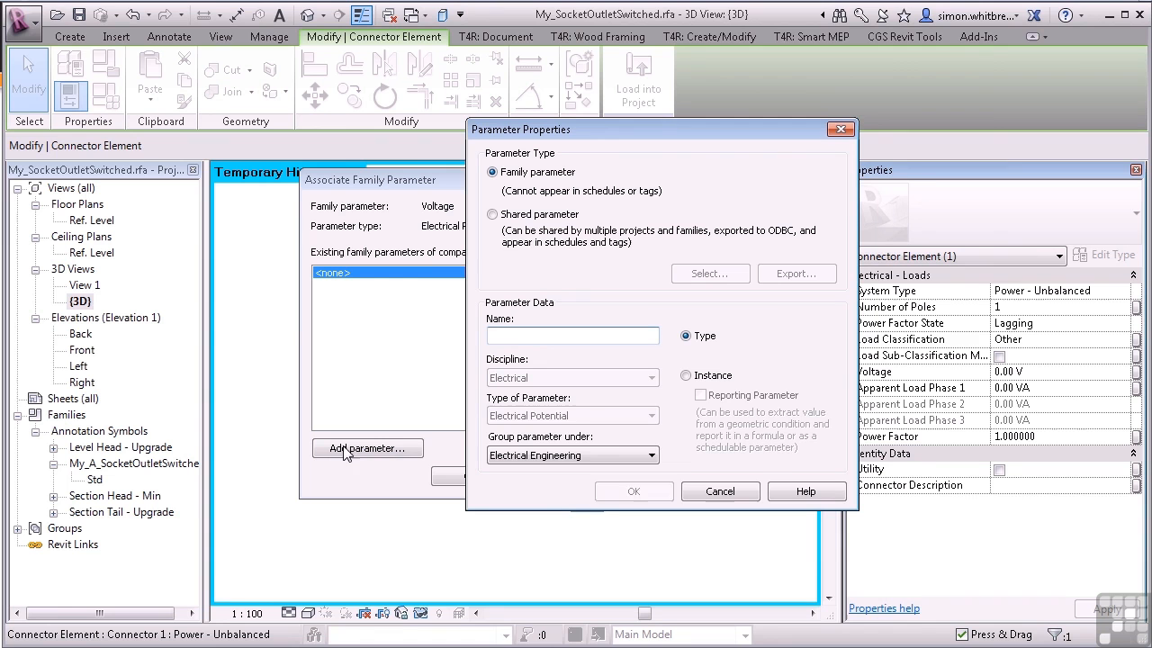
type("Switch Voltage")
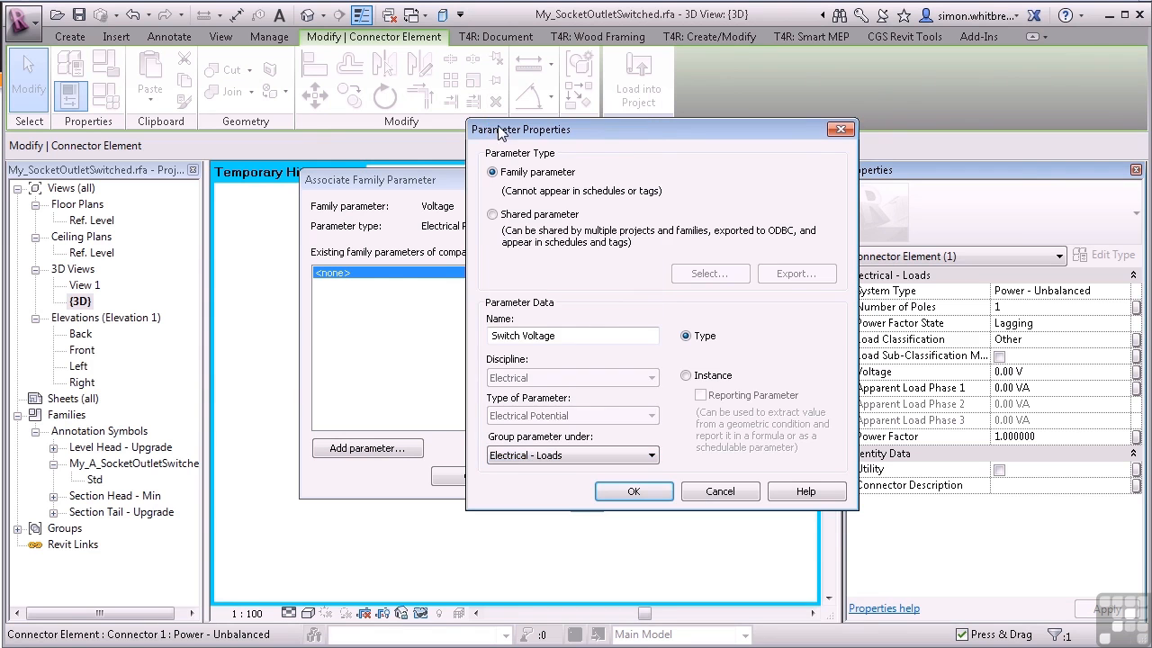
left_click(633, 491)
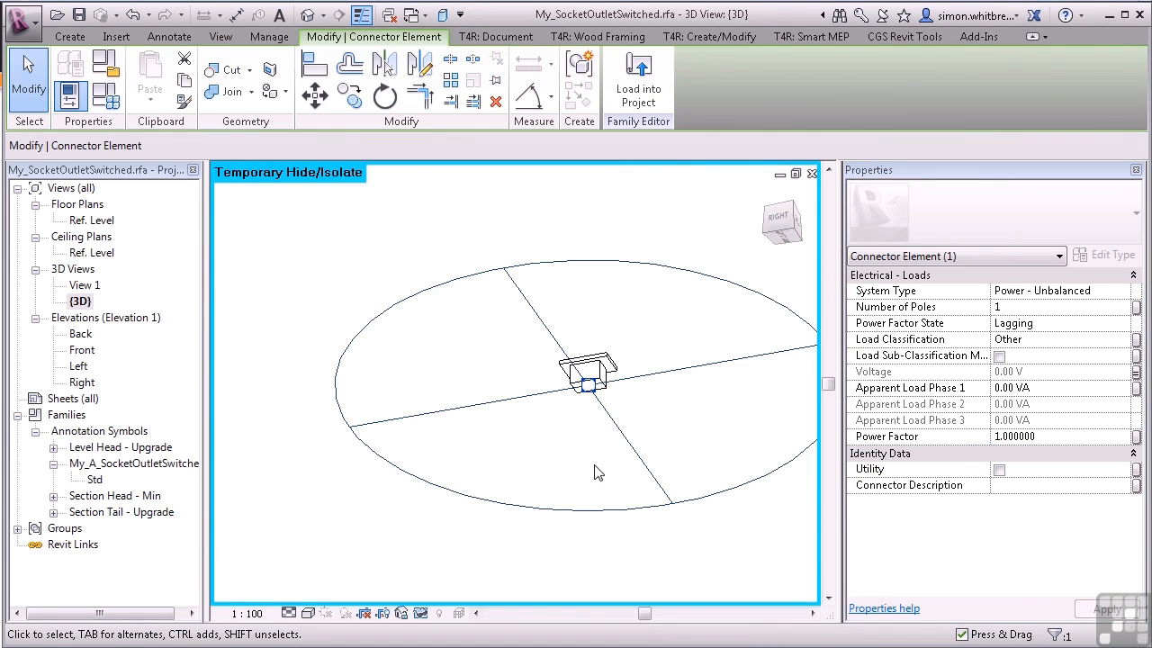
Step: Associate Apparent Load Phase 1 with a new parameter named Load and verify it in Family Types
left_click(1137, 387)
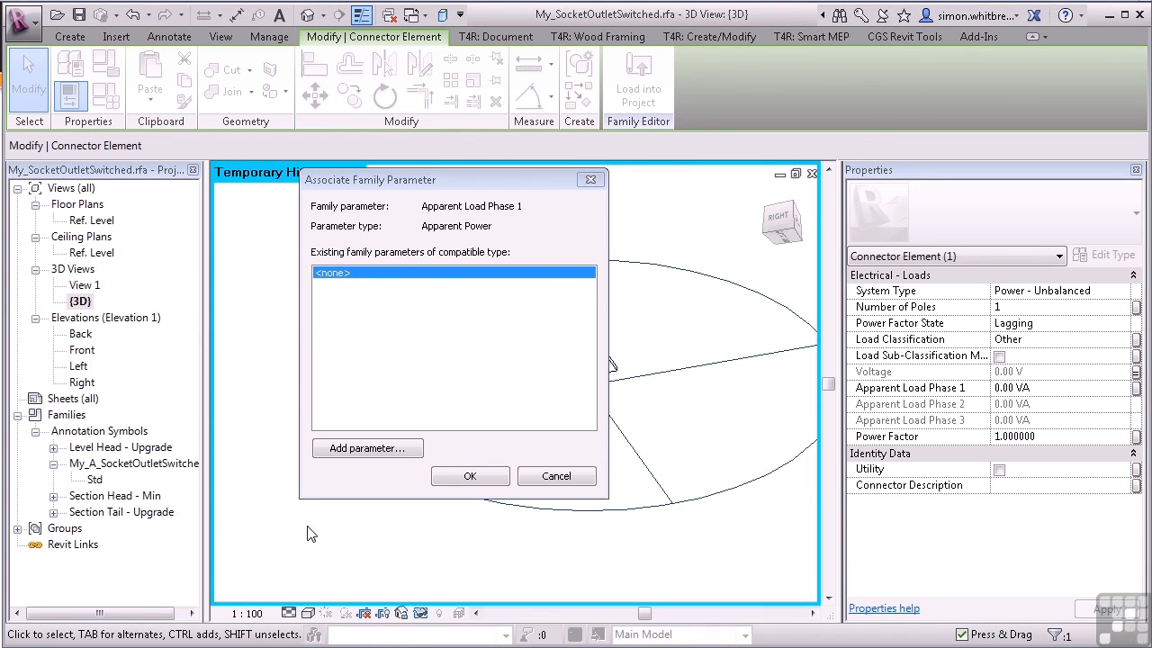
left_click(367, 448)
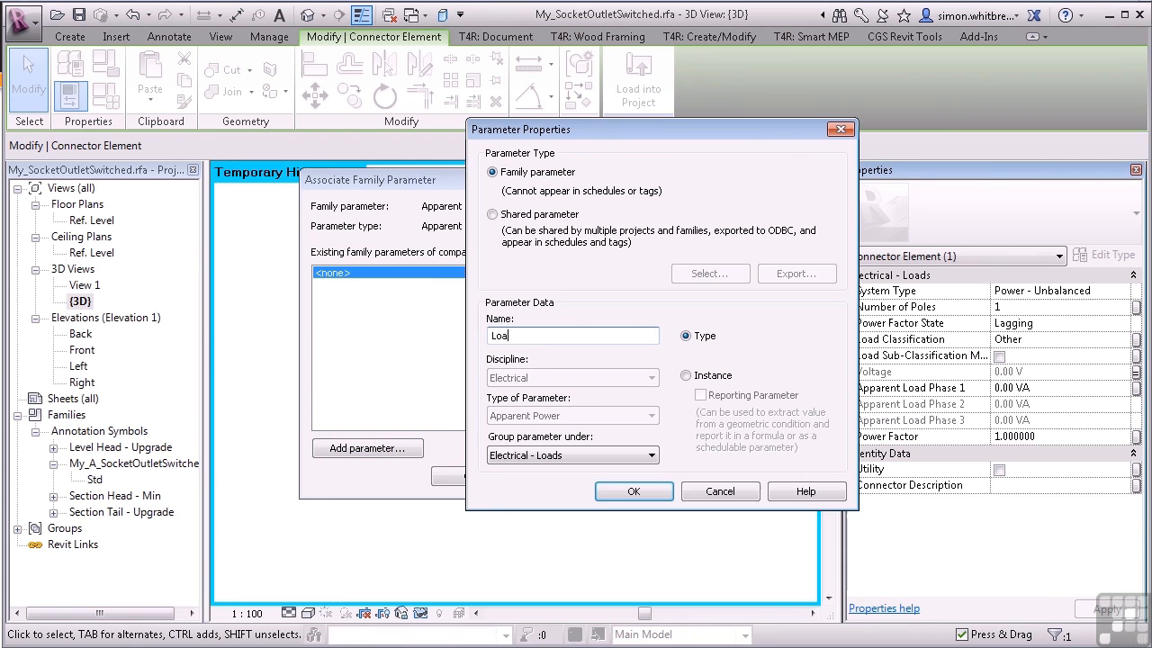
left_click(634, 492)
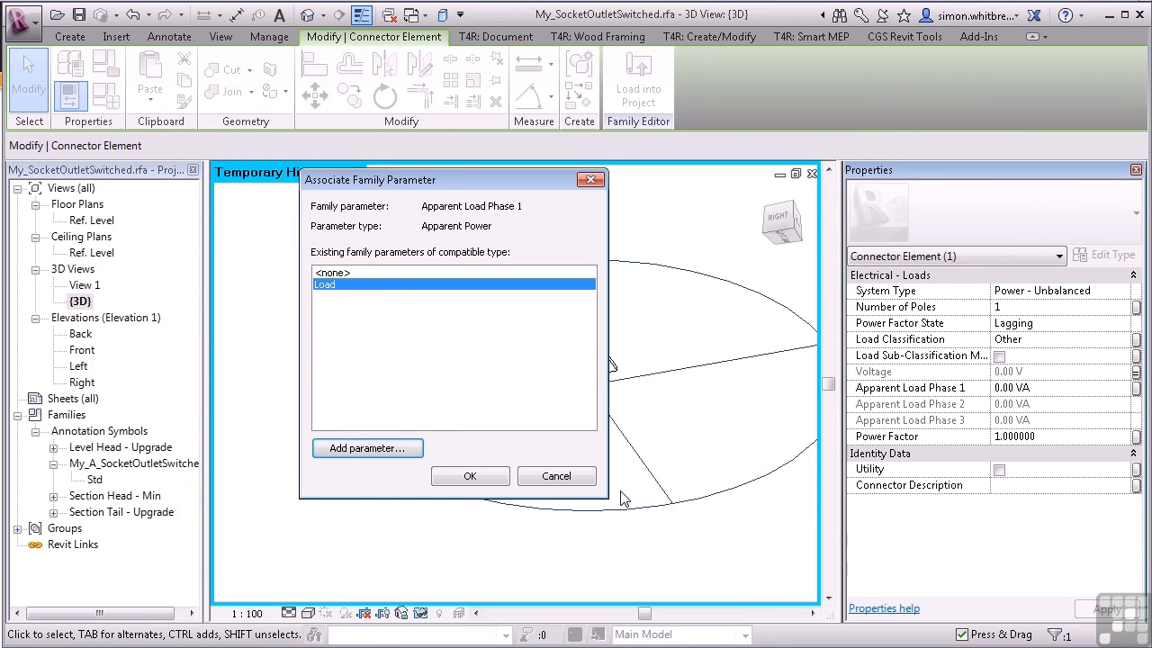
left_click(468, 475)
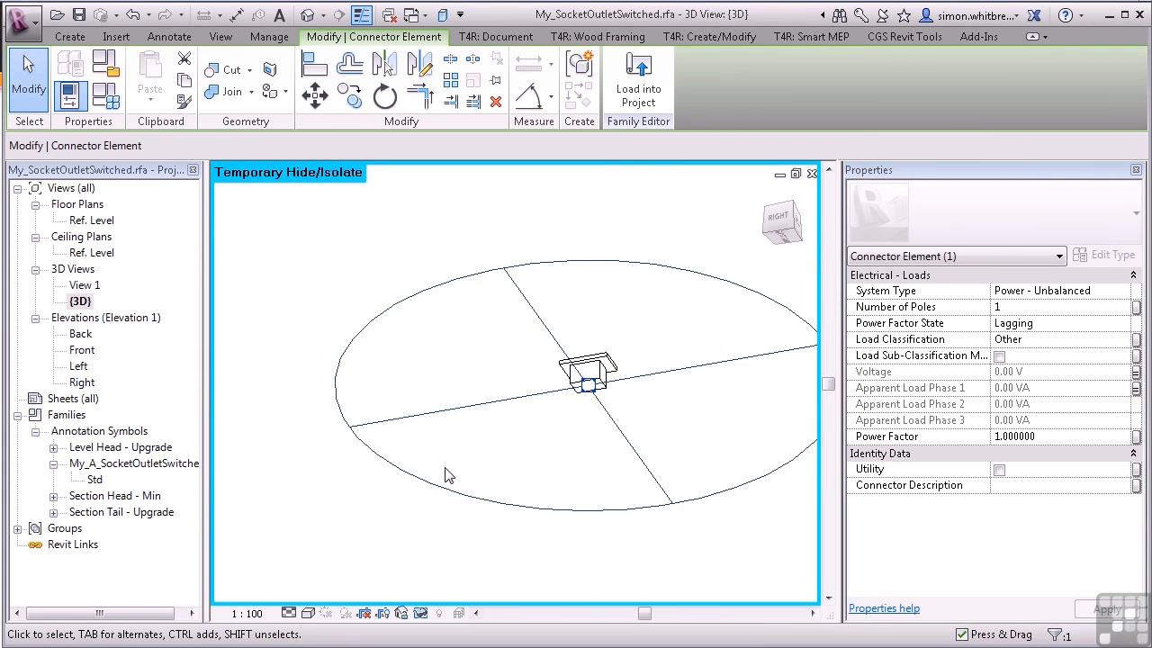
mouse_move(105, 98)
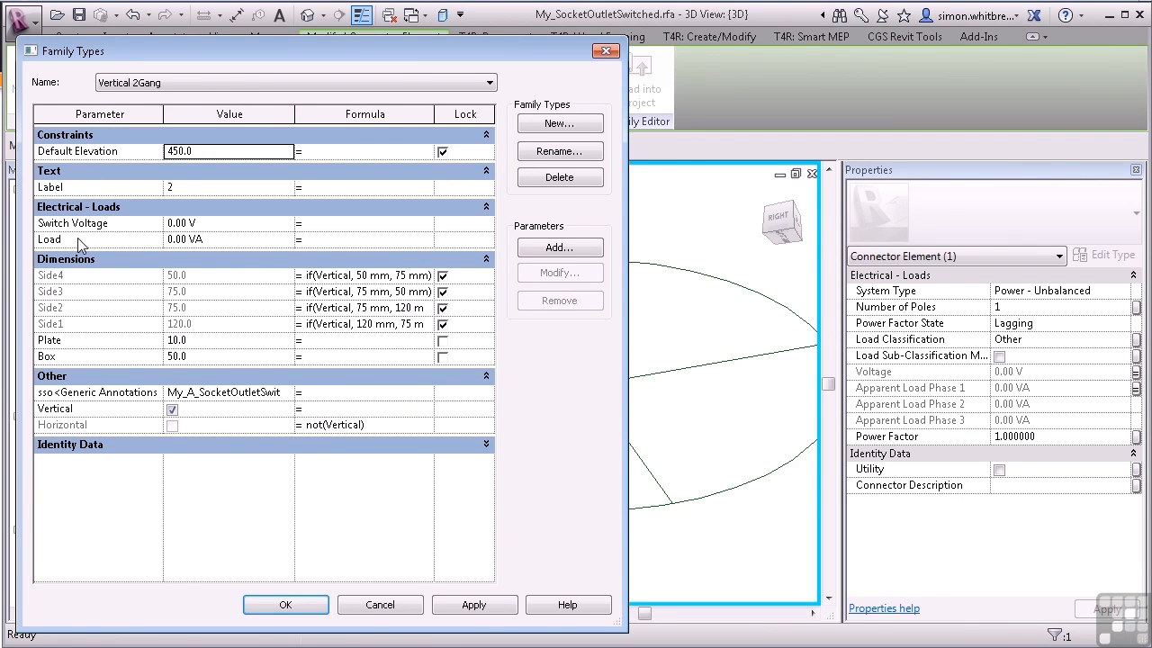
left_click(284, 605)
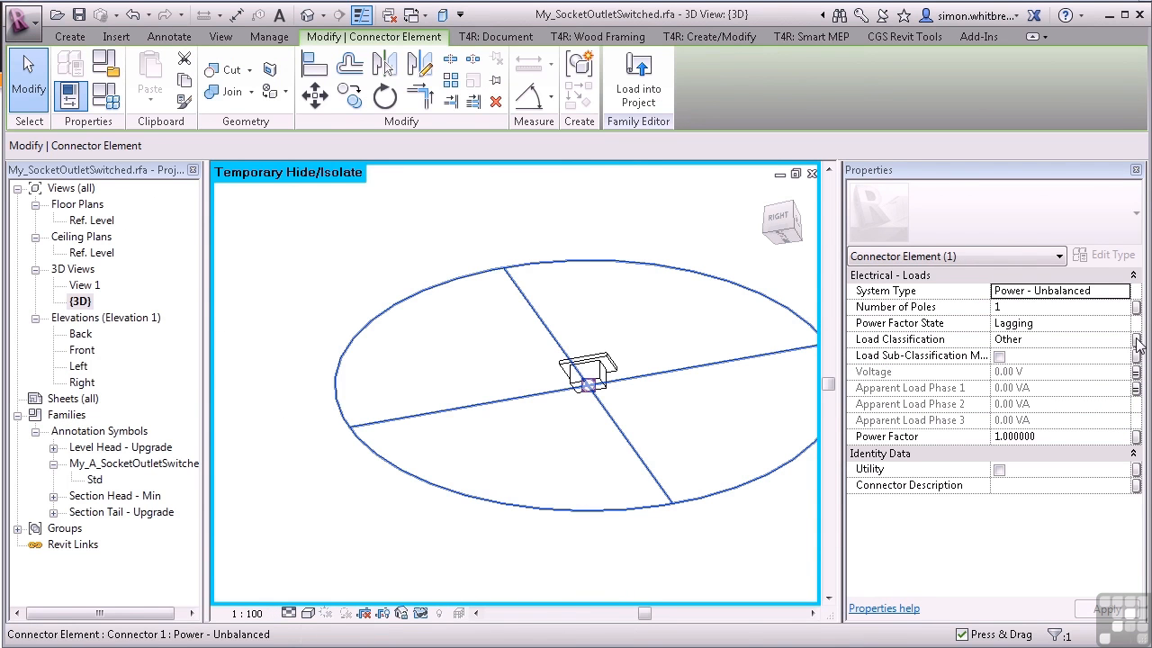
Step: Associate the connector's Load Classification with a new parameter named Load Classification
left_click(1137, 338)
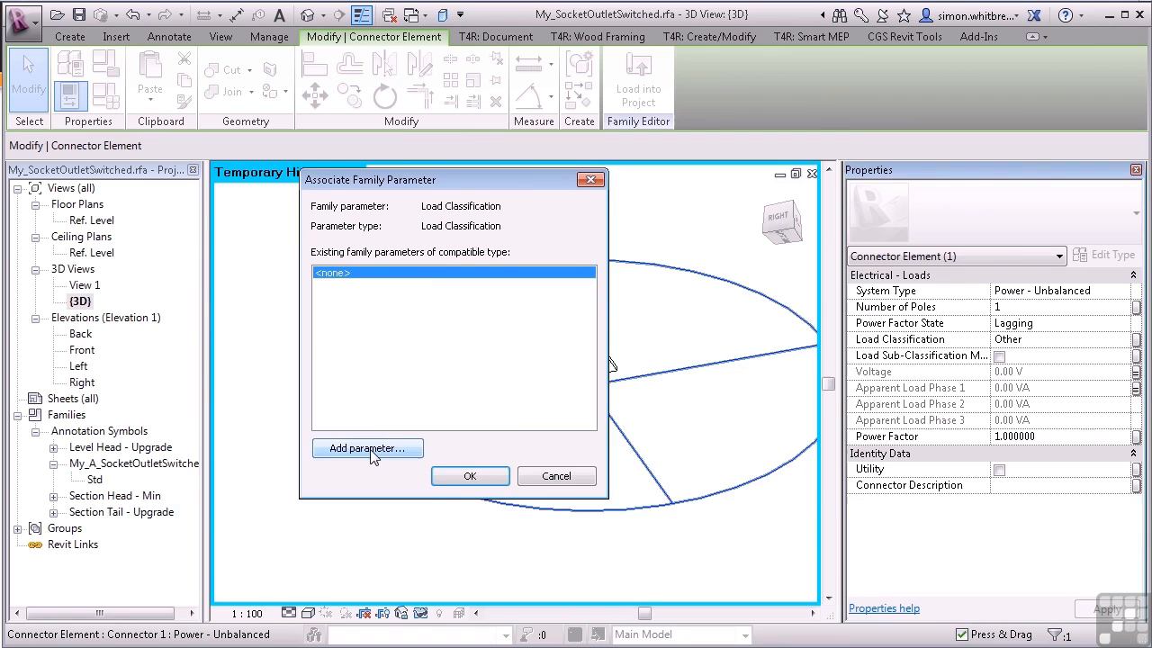
left_click(367, 448)
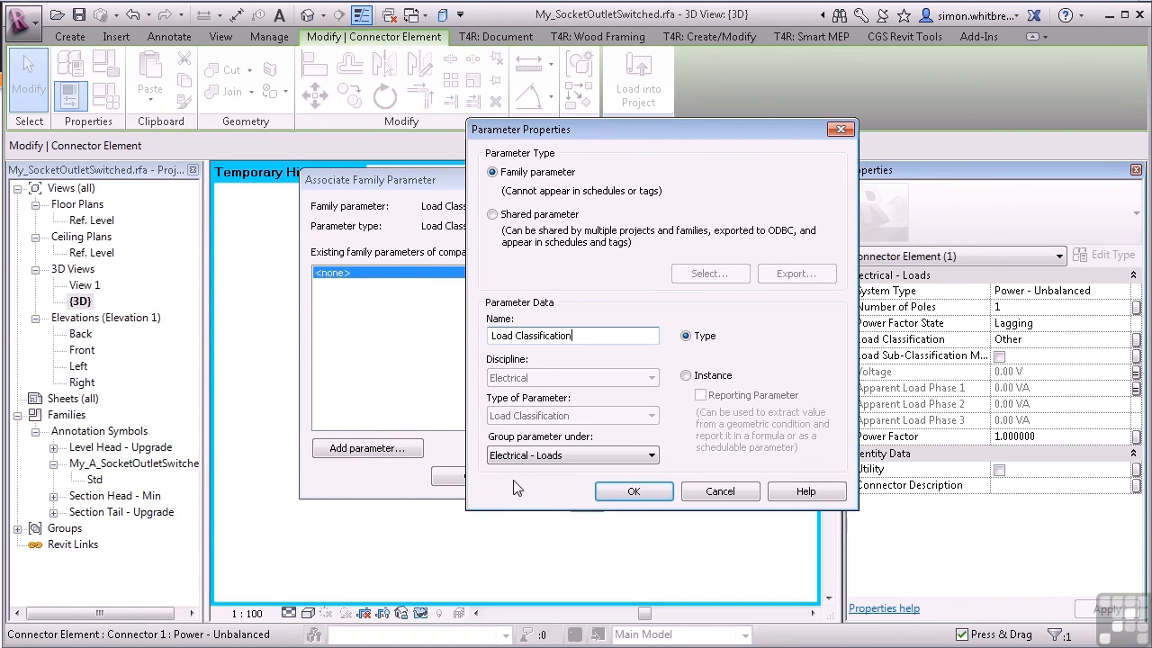
left_click(634, 491)
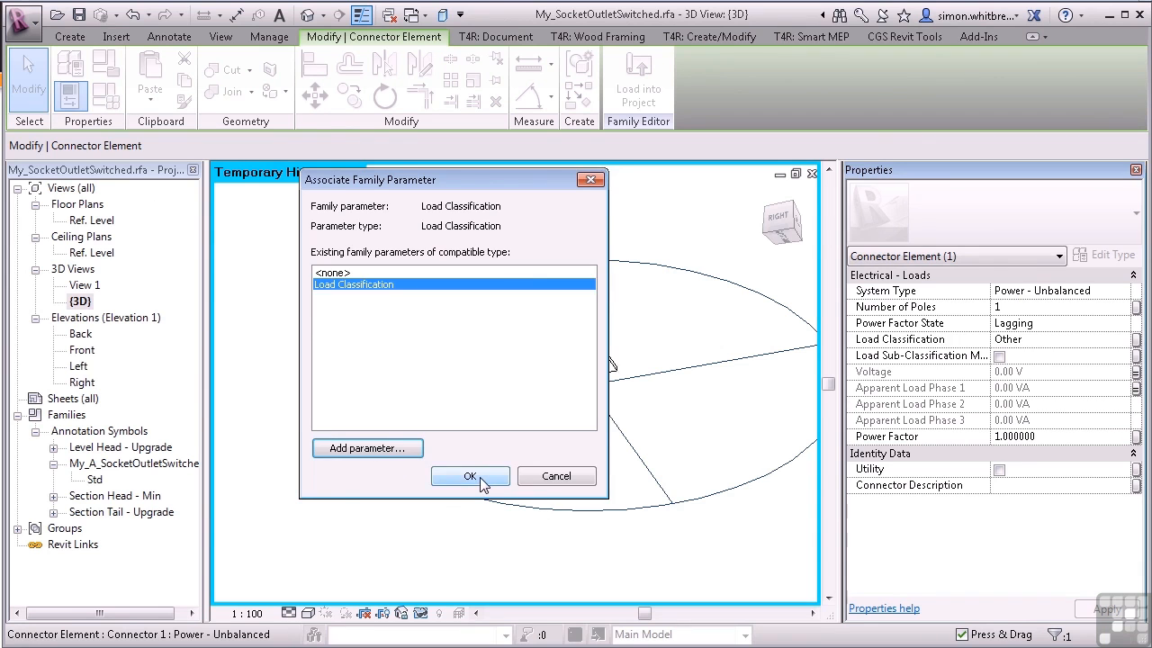
left_click(469, 475)
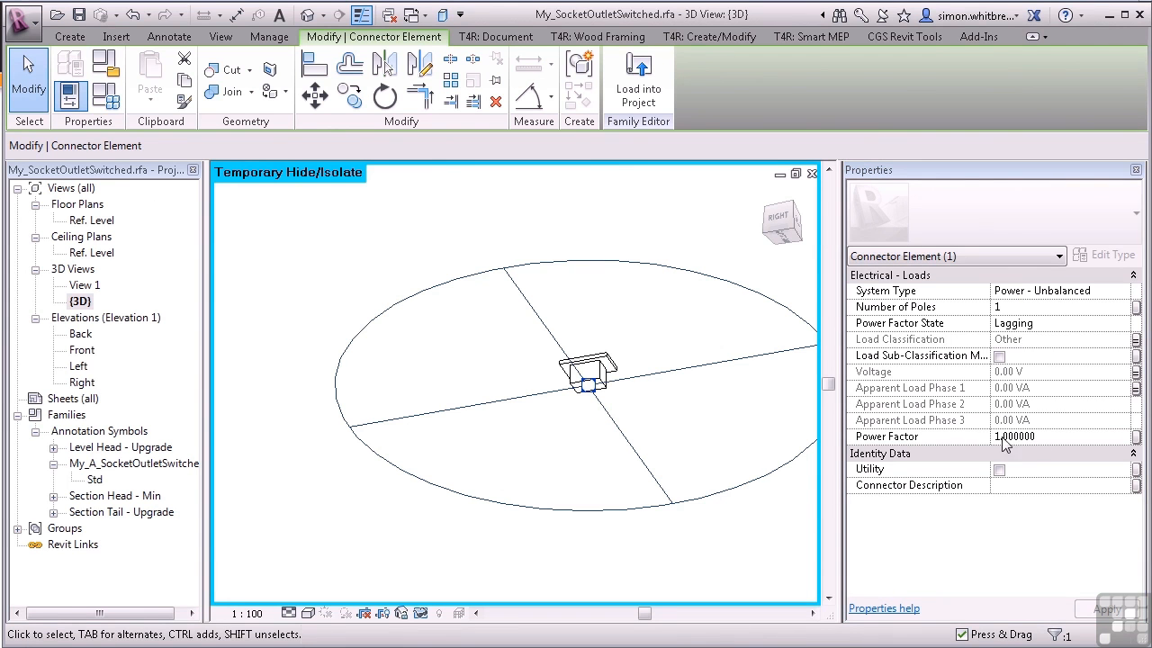
mouse_move(1141, 443)
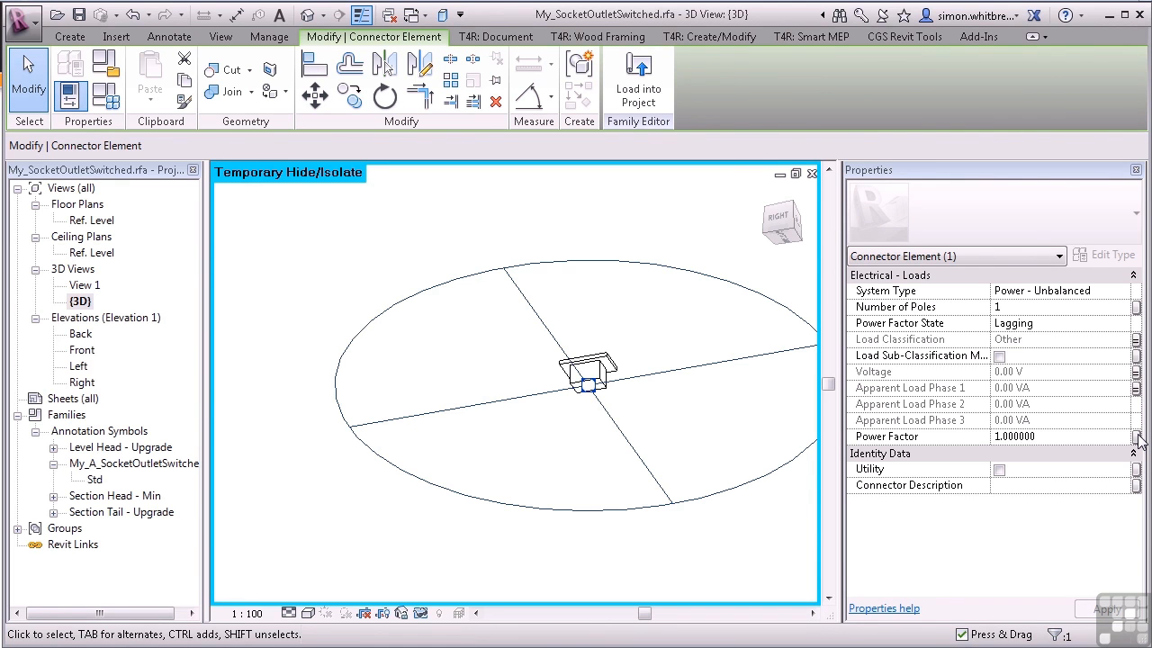
mouse_move(300, 214)
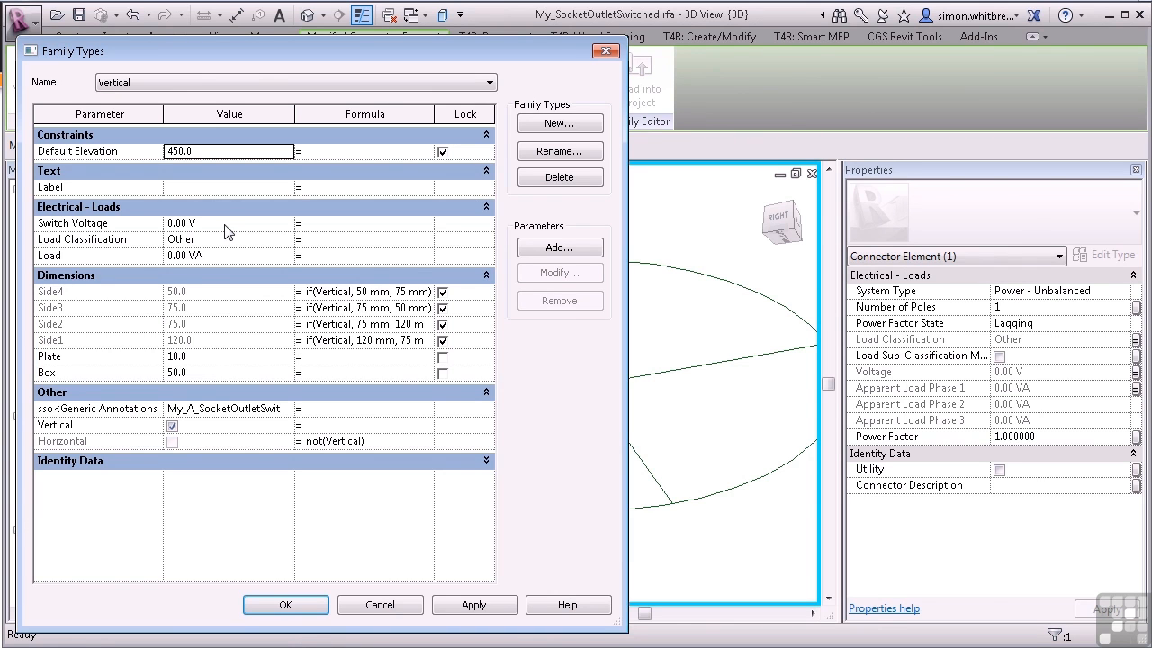
Step: In Family Types, set the Switch Voltage formula to 230 V and check it on the Horizontal type
left_click(489, 83)
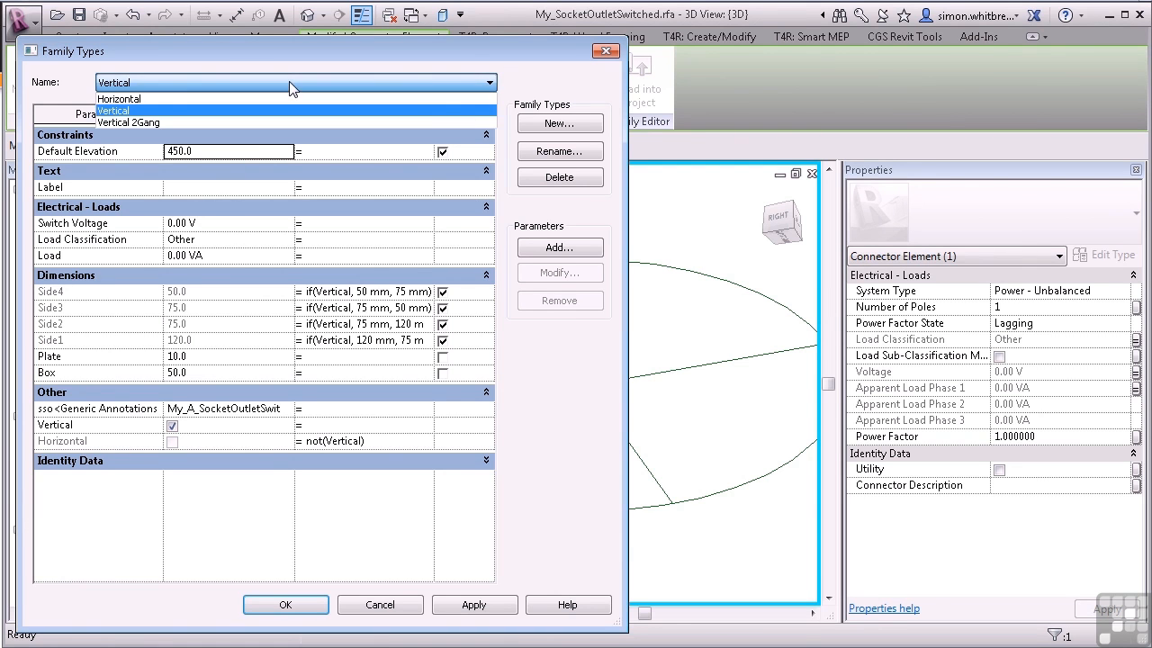
left_click(129, 122)
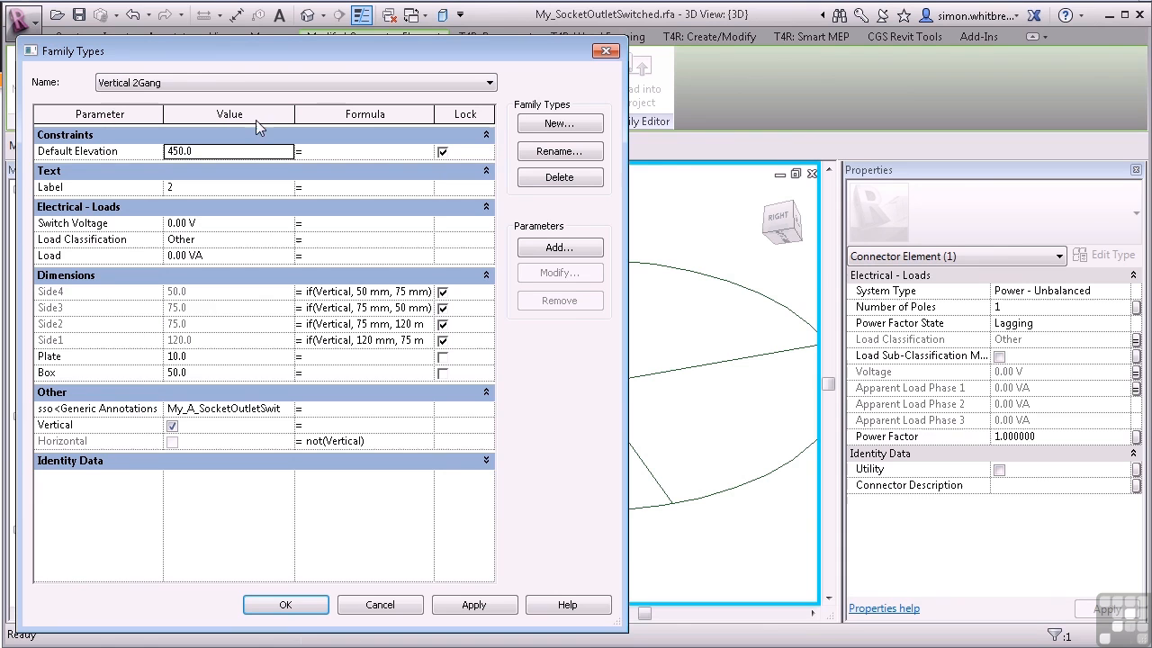
mouse_move(208, 234)
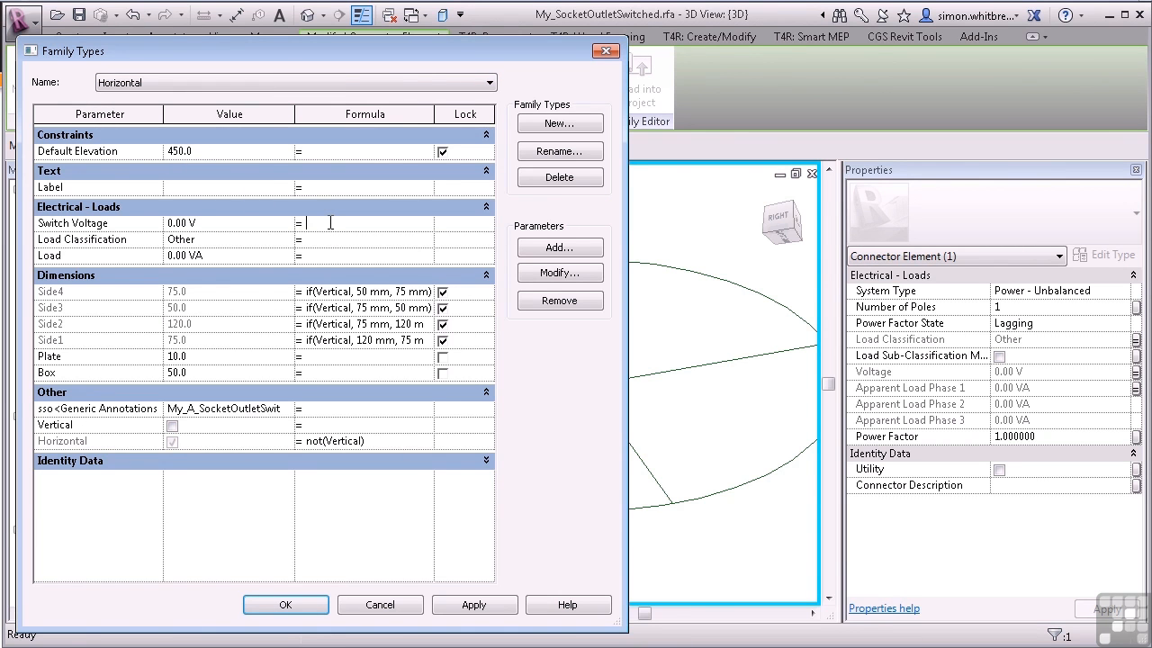
type("230 V")
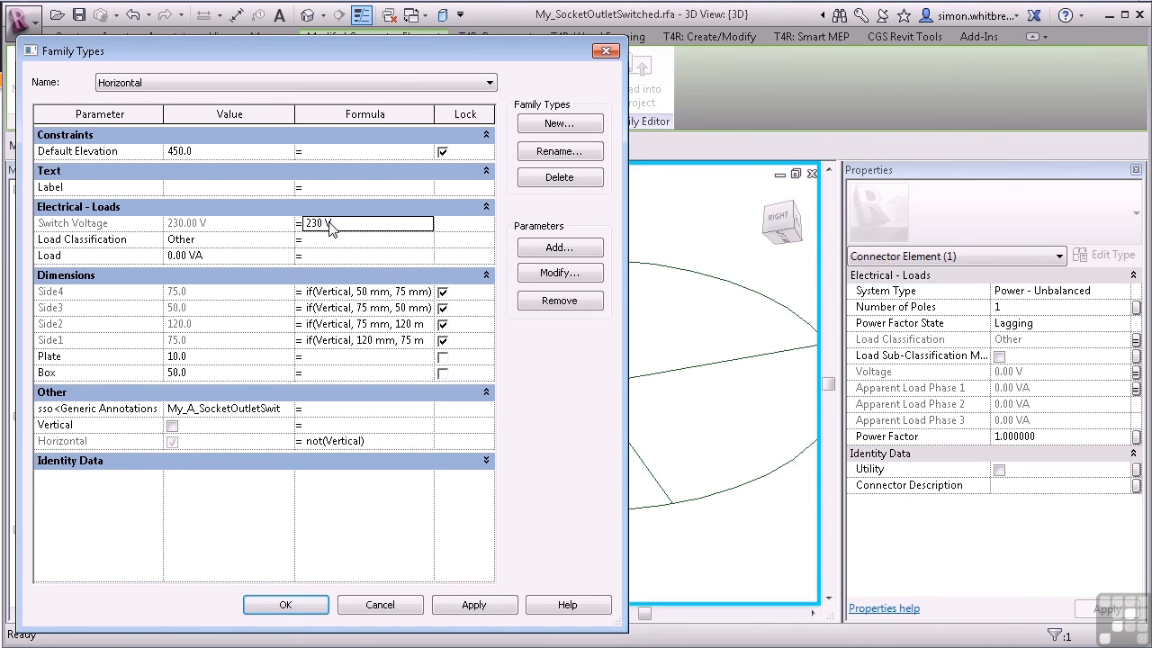
left_click(489, 83)
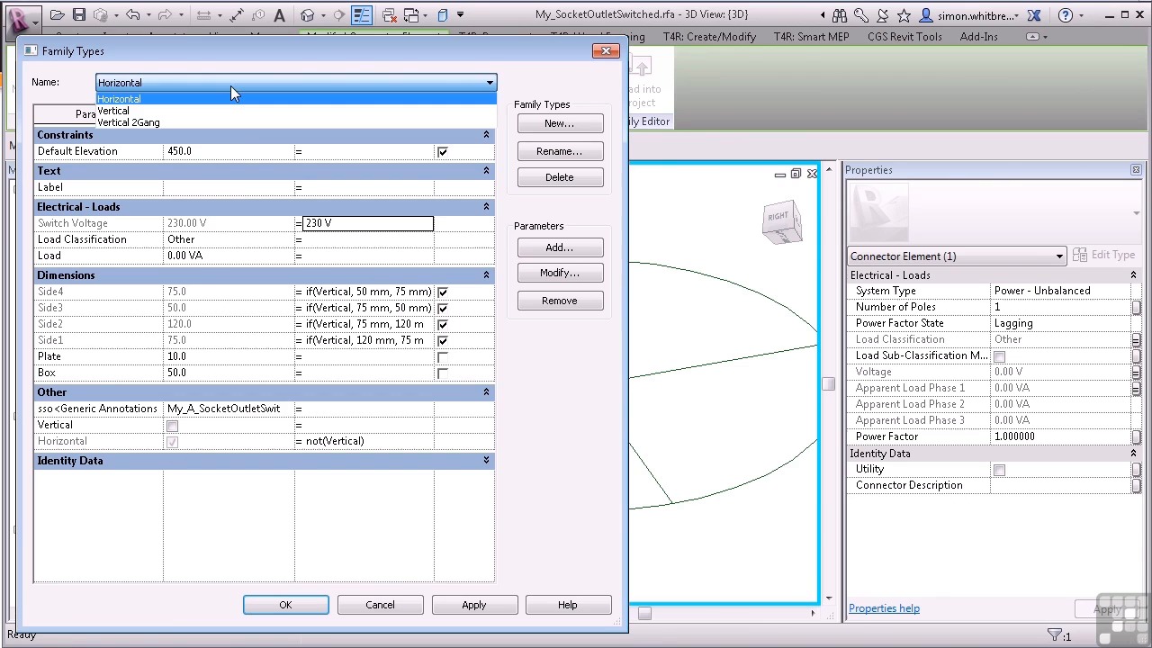
left_click(112, 111)
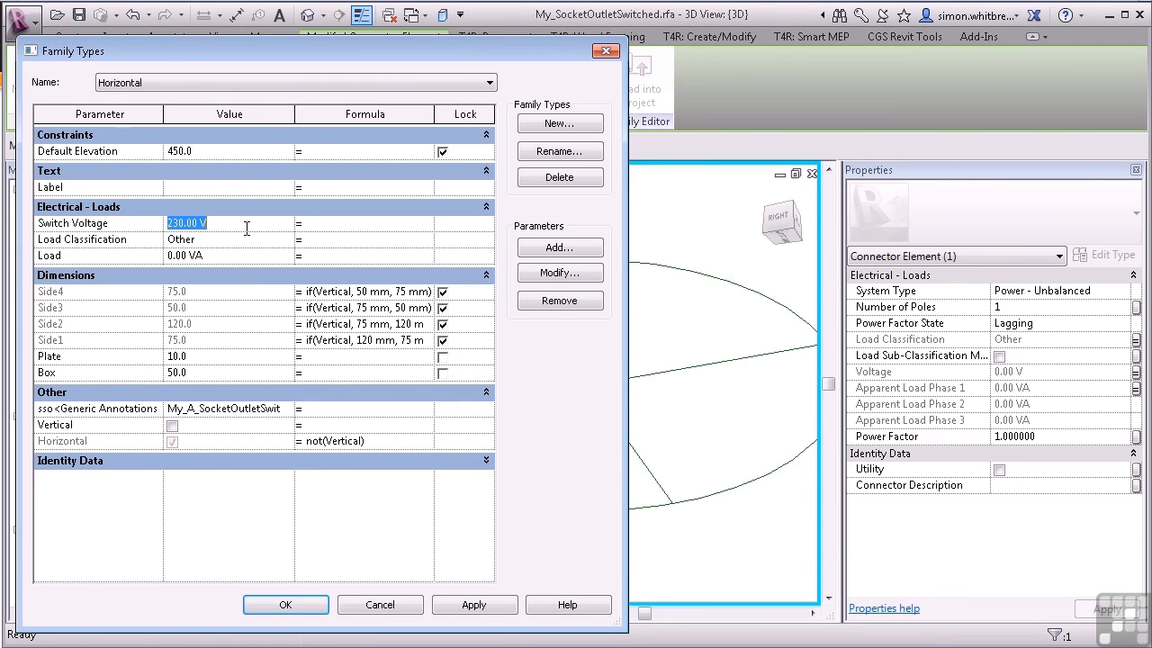
Step: Set the Load formula to 180 VA and verify it across the Vertical and Vertical 2Gang types
left_click(490, 83)
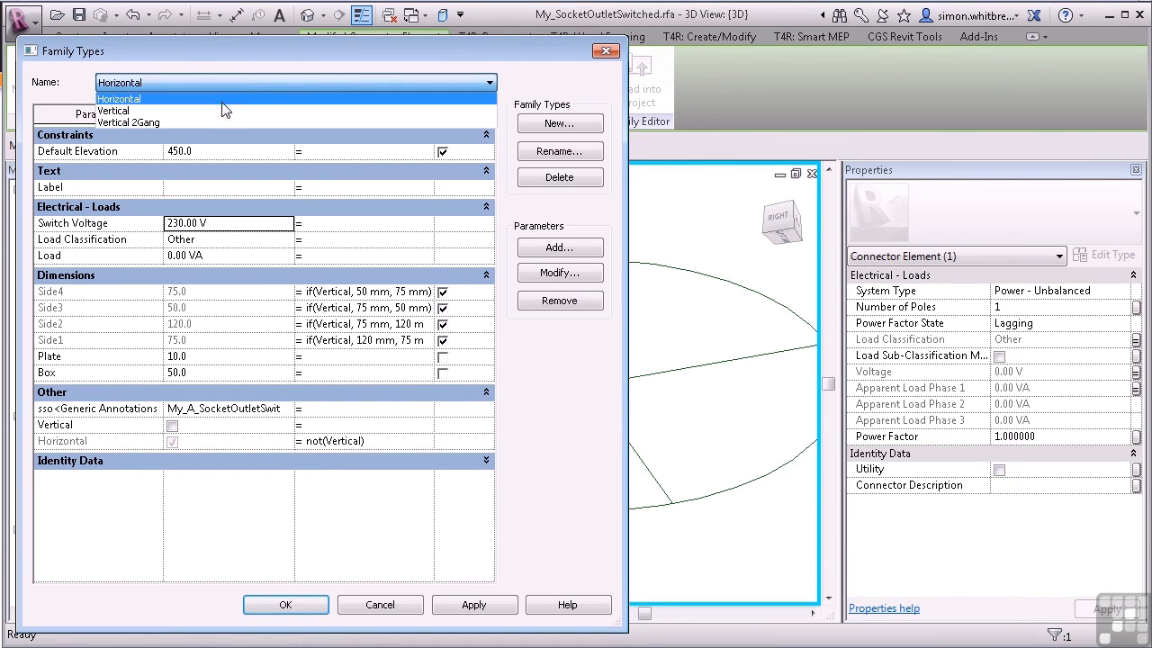
left_click(112, 112)
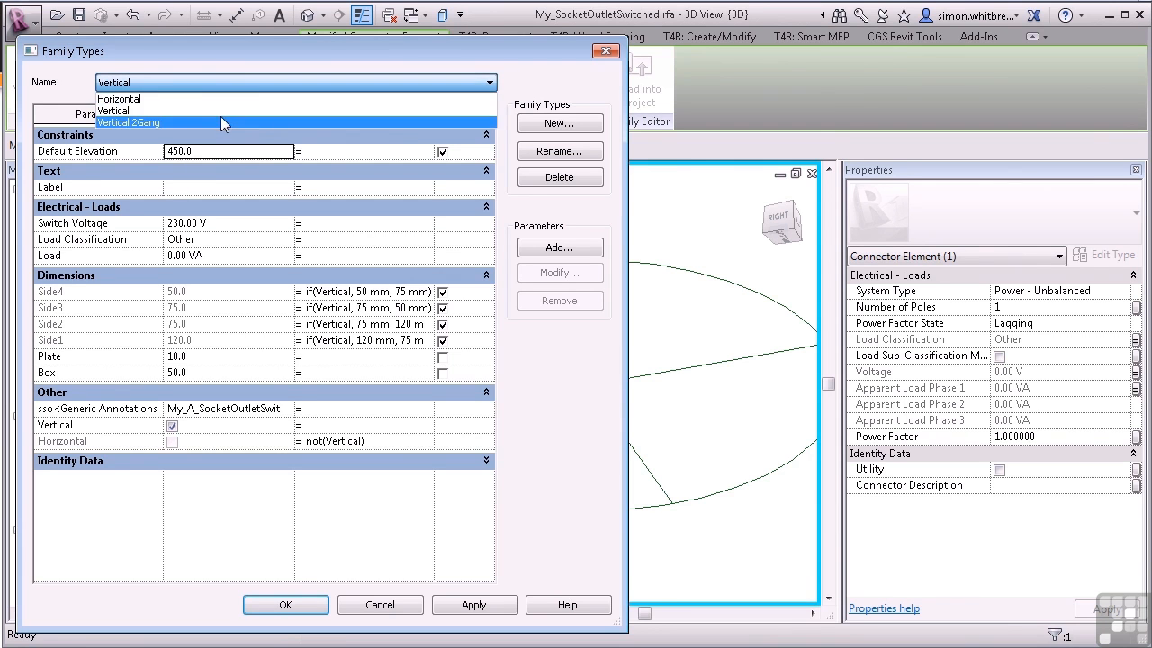
left_click(127, 122)
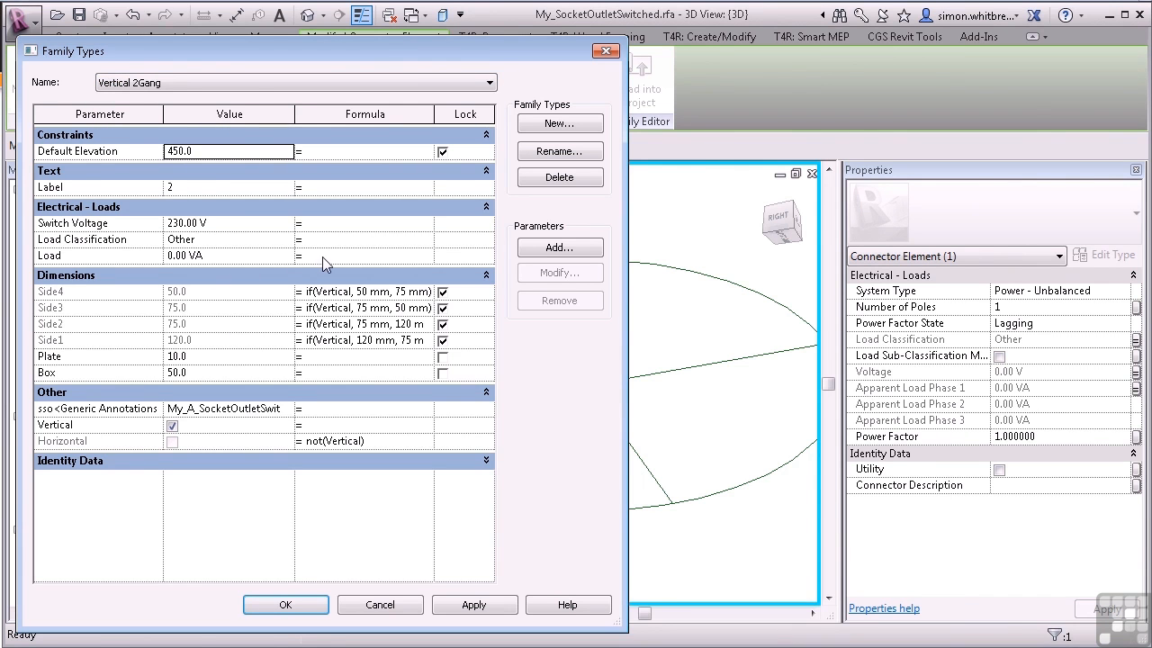
type("180 VA")
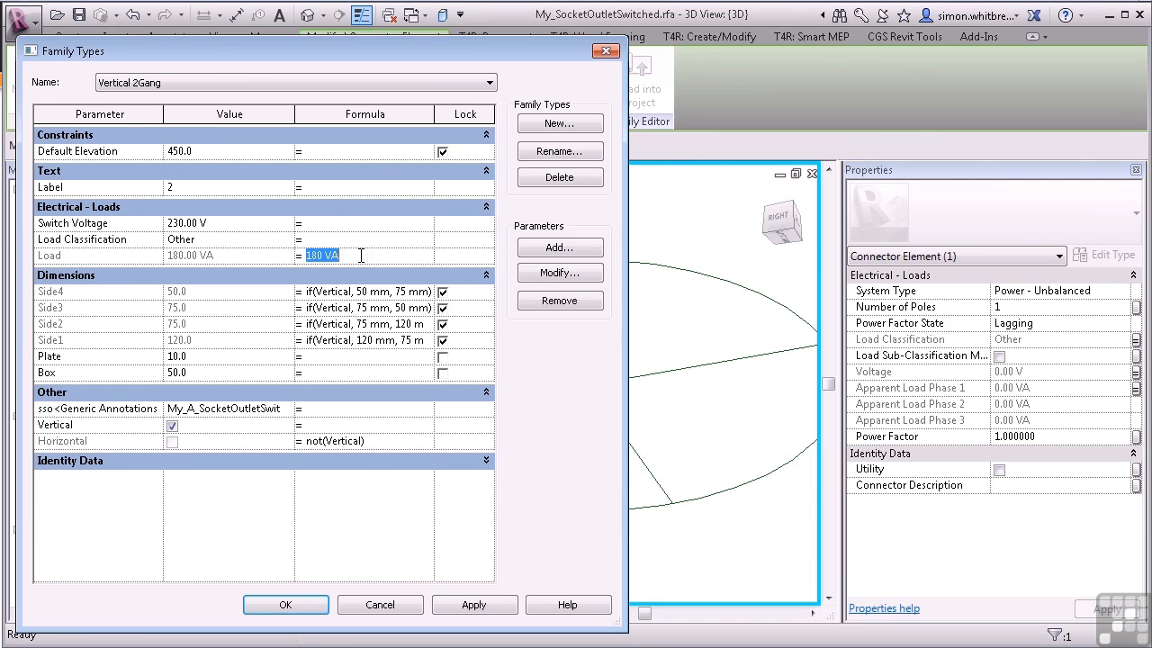
left_click(489, 83)
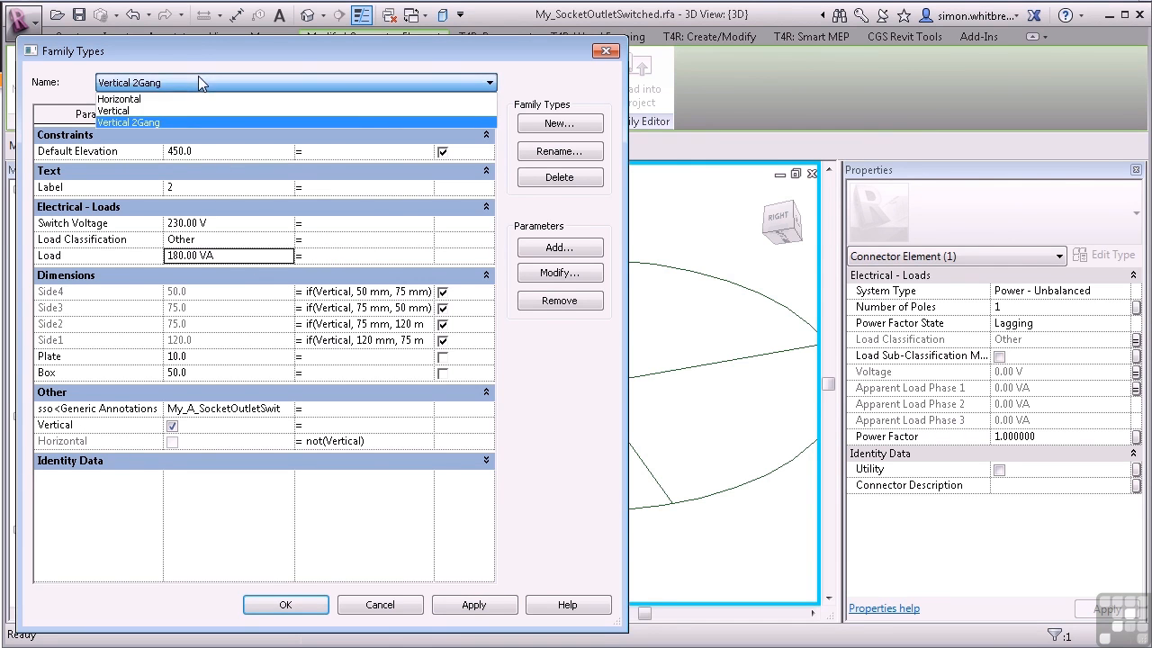
left_click(119, 99)
type(" 180 VA")
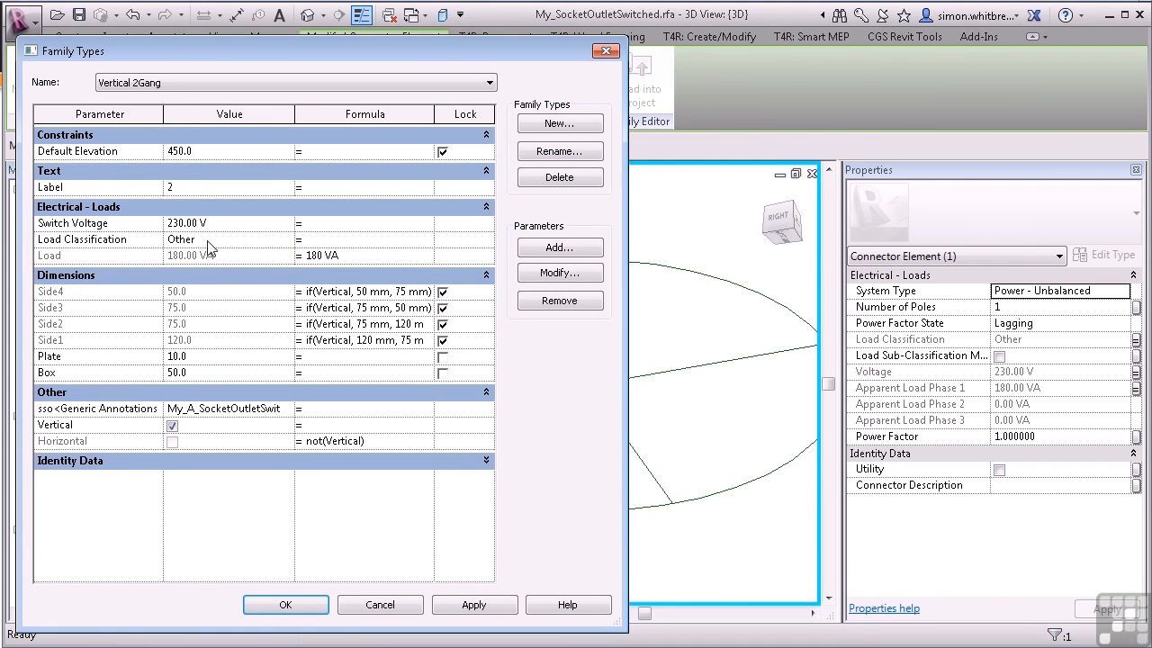
Step: Bring up the Load Classifications list from the Vertical 2Gang type's Load Classification value
left_click(180, 240)
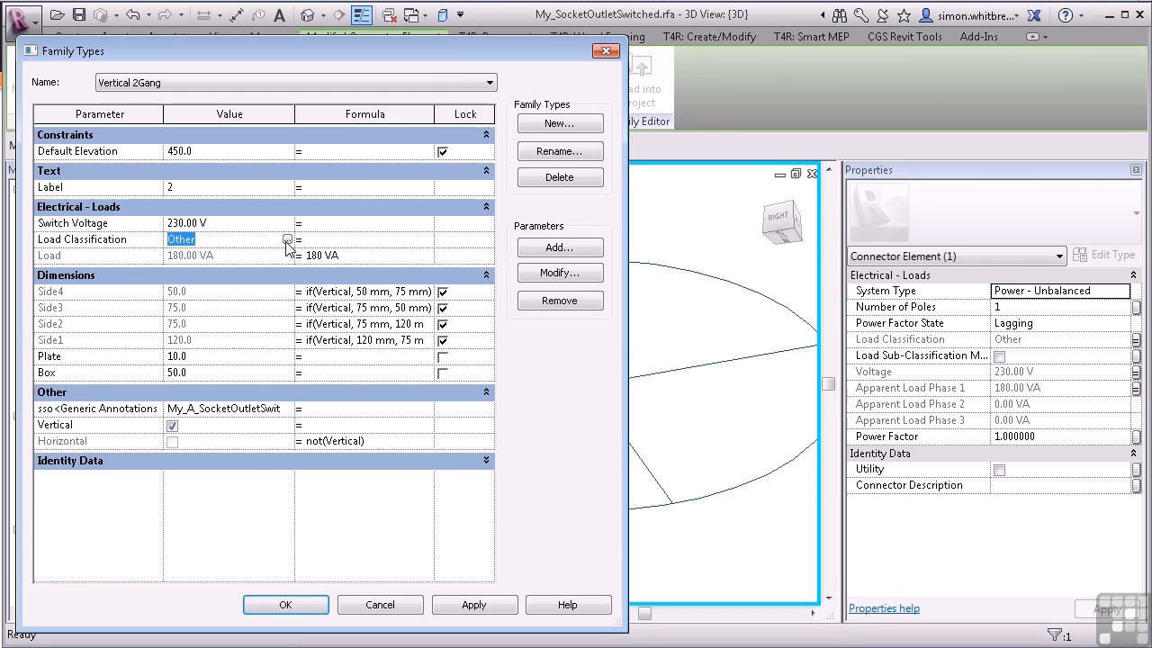
left_click(288, 241)
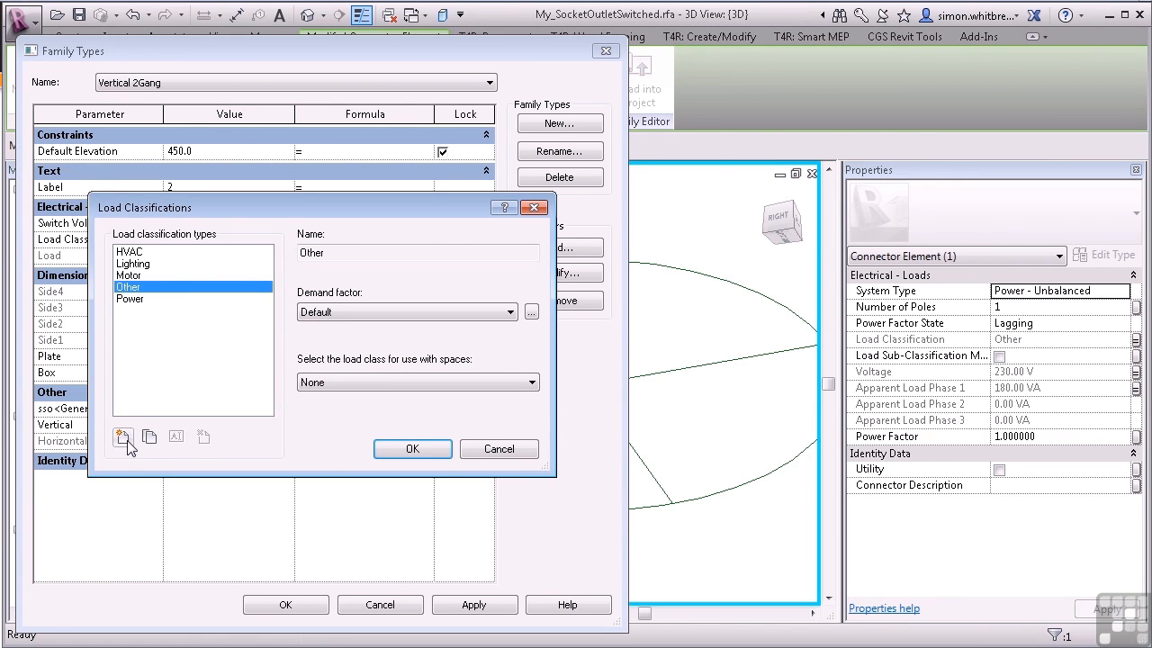
Step: Create a new load classification named Socket
left_click(122, 437)
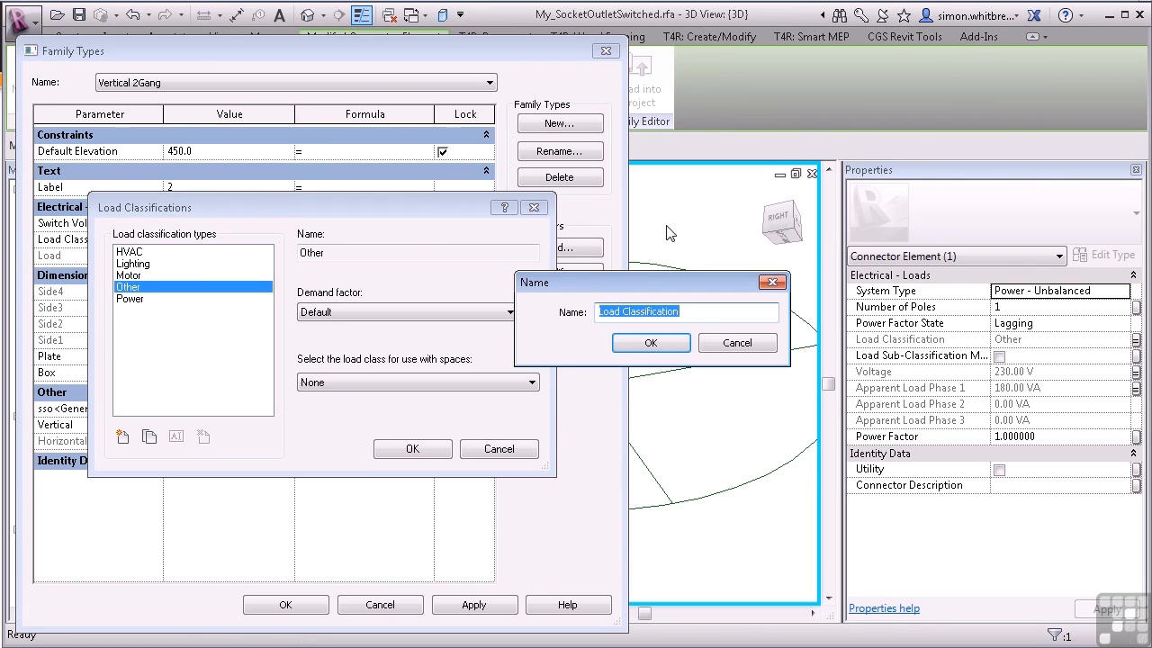
type("Socket")
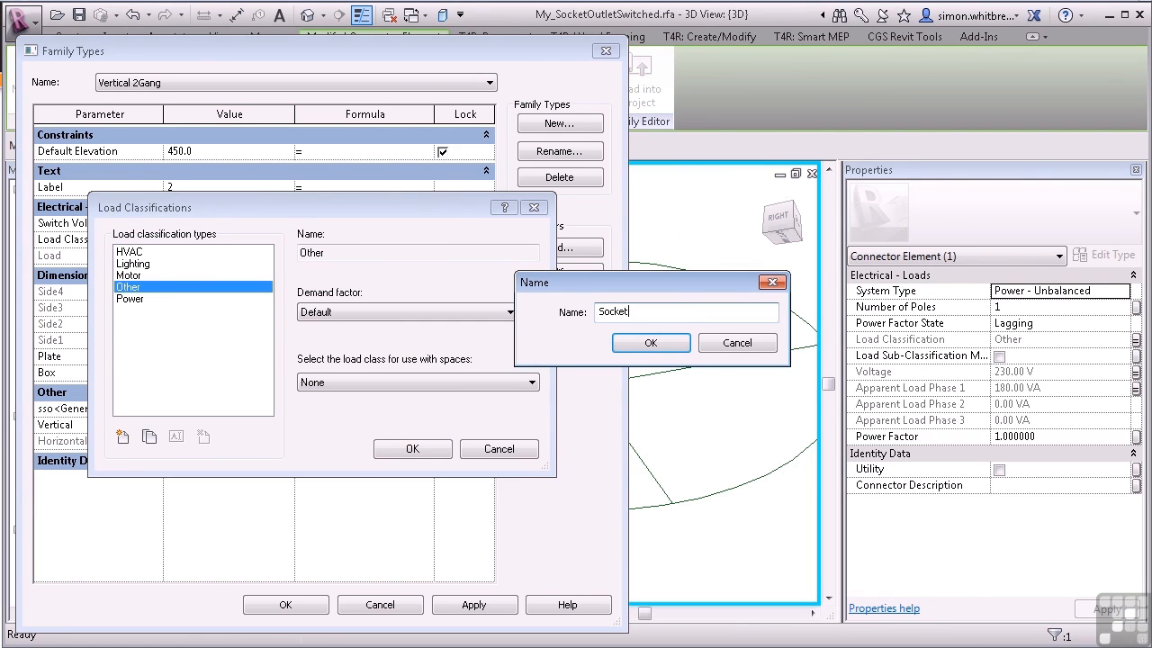
left_click(649, 341)
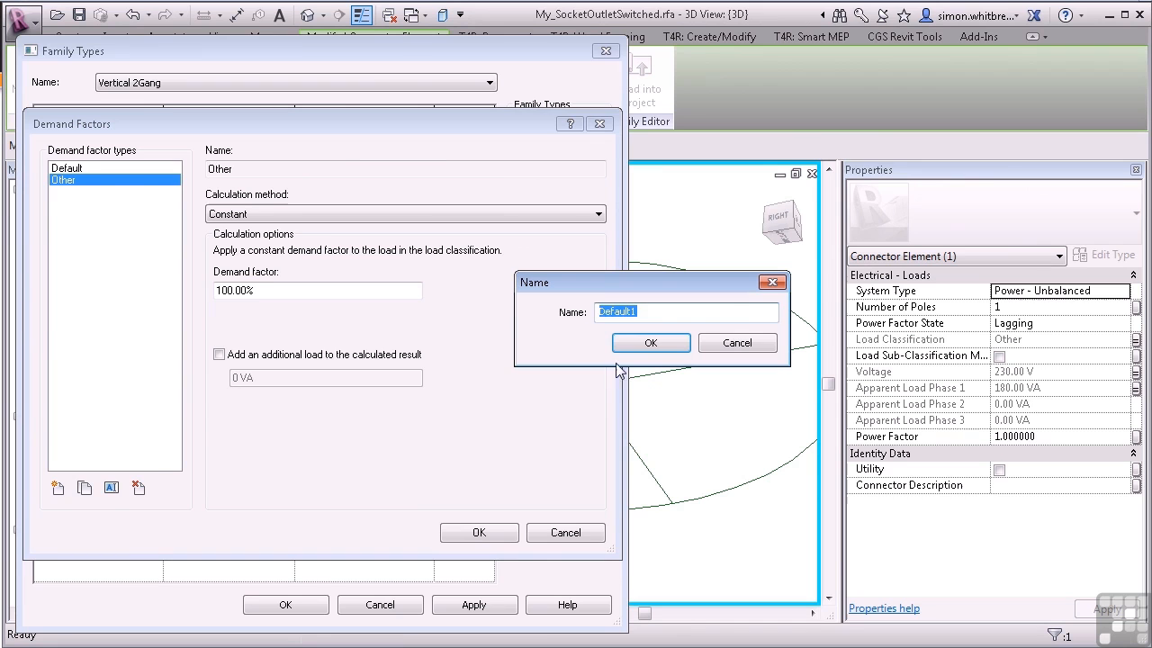
Step: Define demand factor Commercial Socket Outlets by load, incrementally: 100% to 50000 VA then 75%, and assign Socket
type("Commercial S")
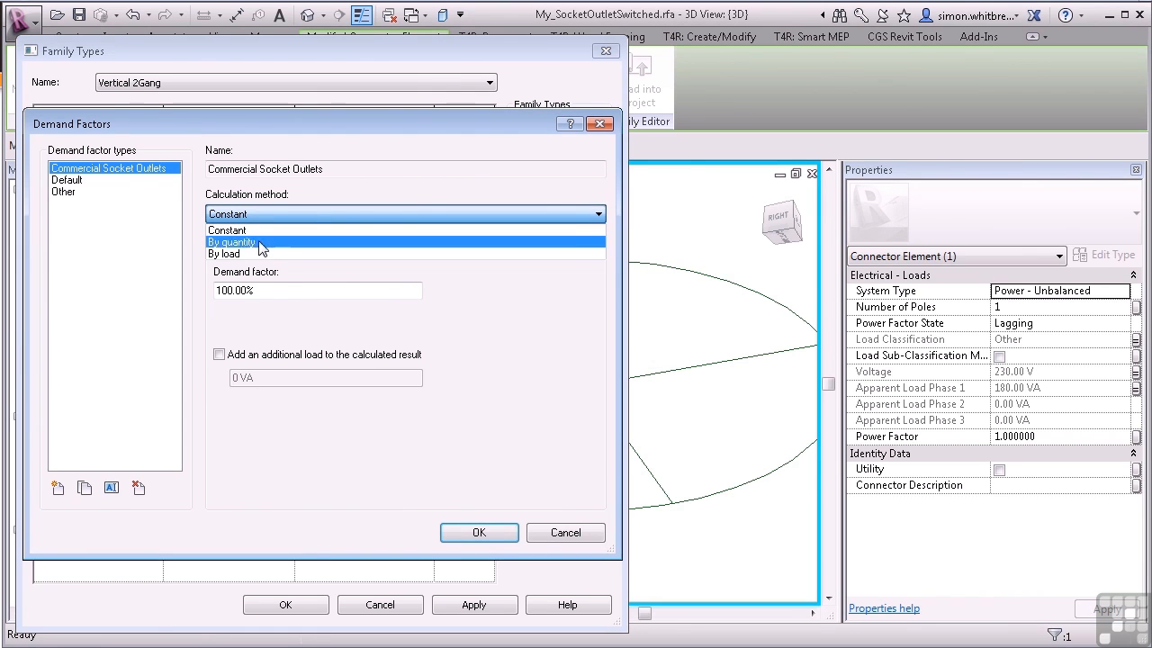
left_click(223, 252)
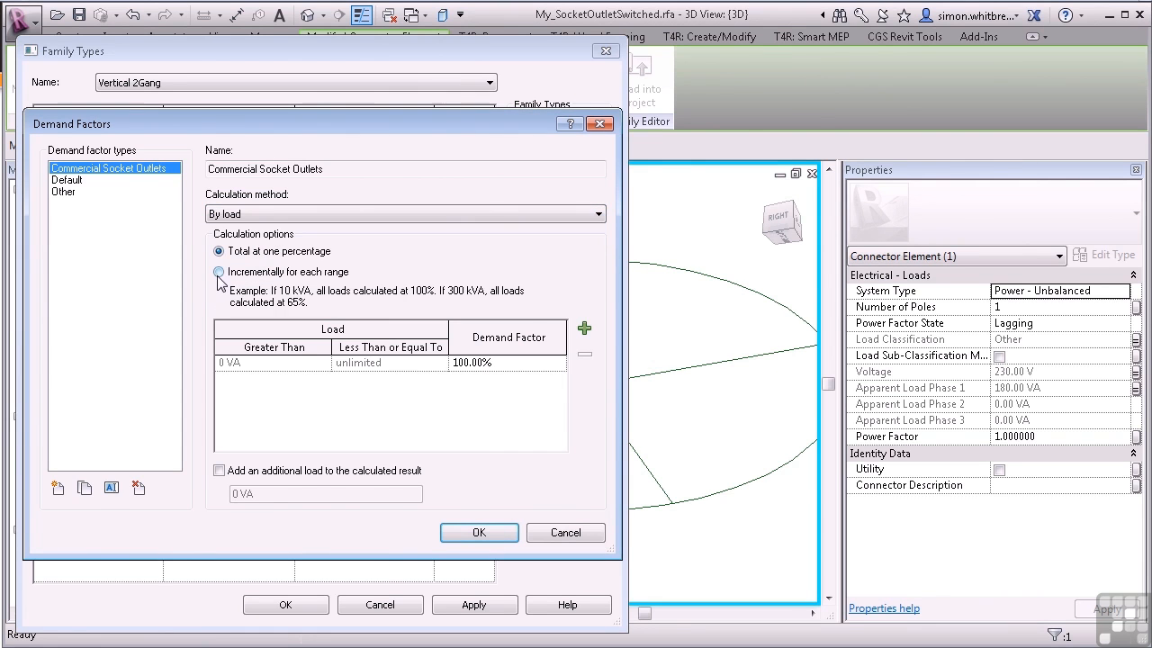
left_click(220, 272)
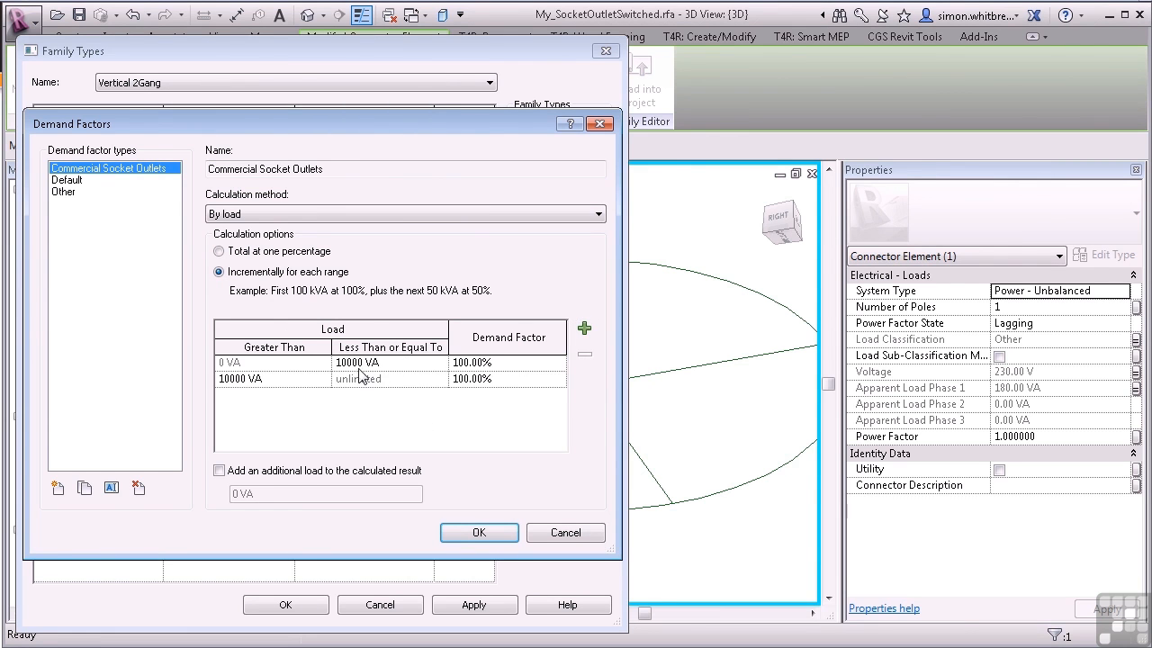
left_click(356, 362)
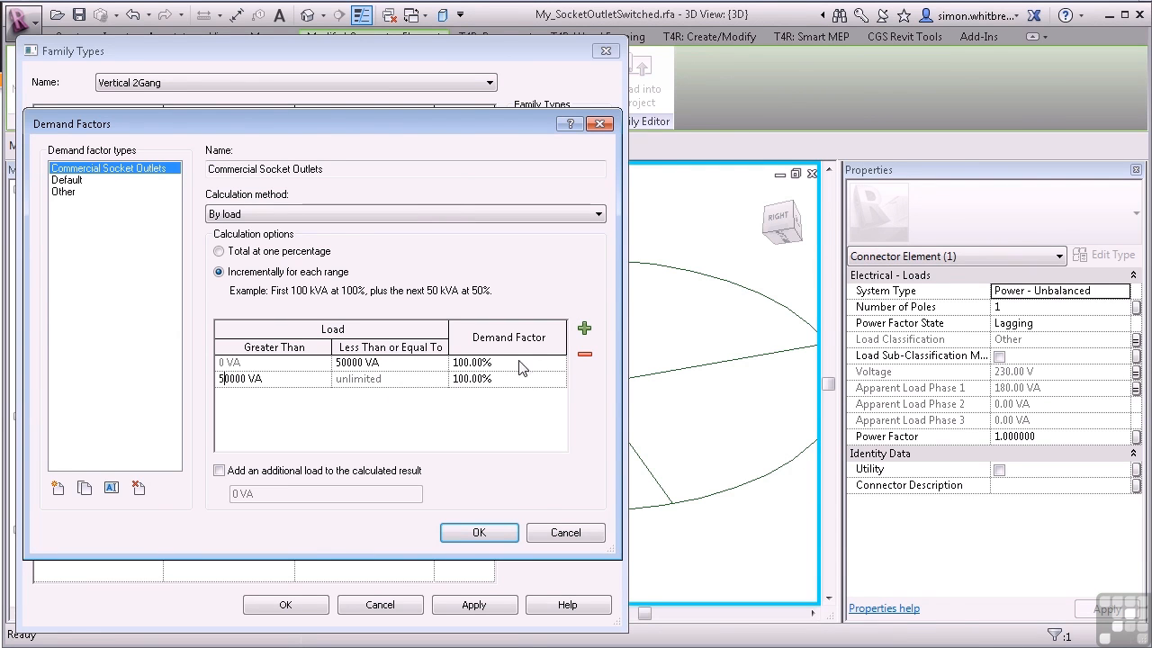
type("75.00%")
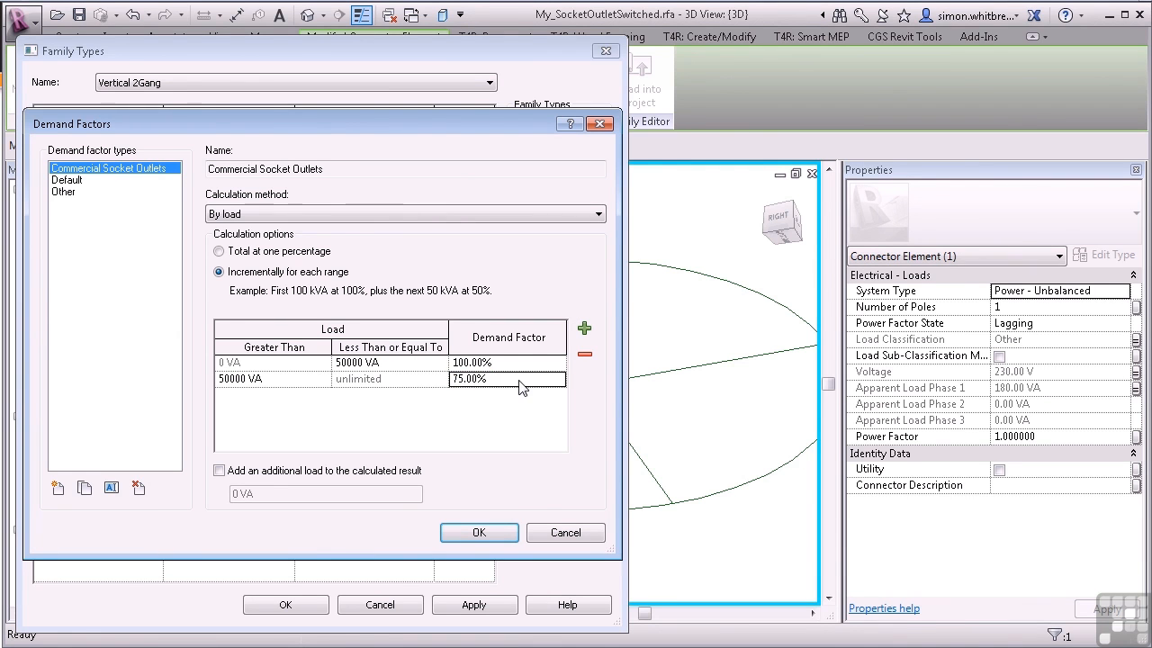
left_click(479, 533)
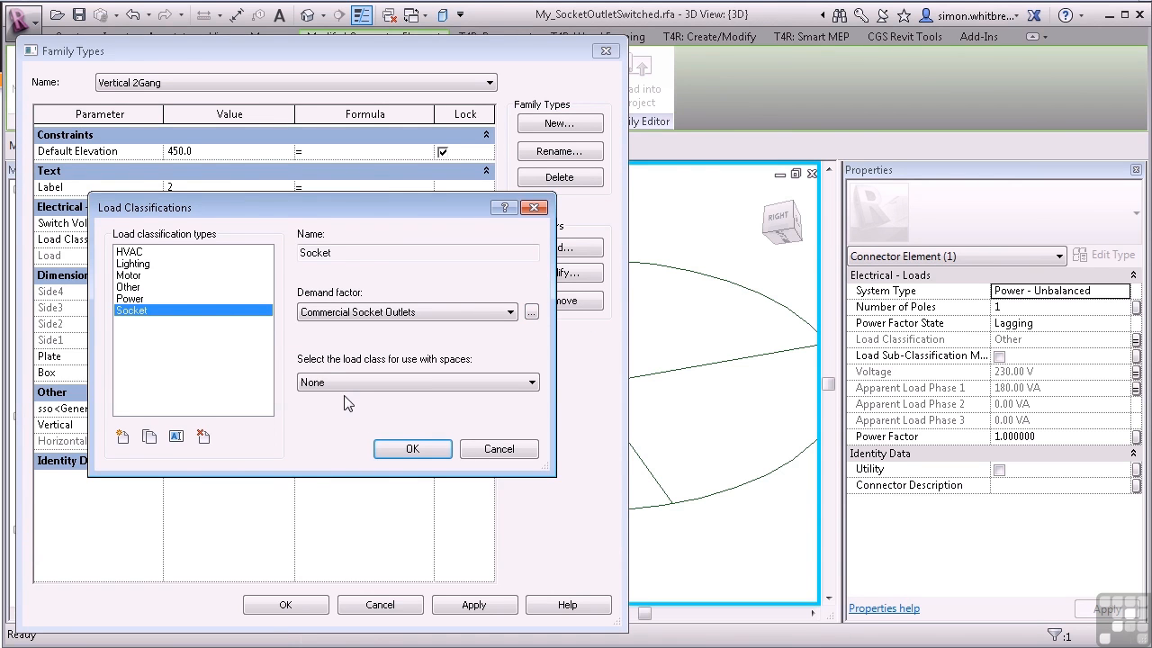
left_click(417, 381)
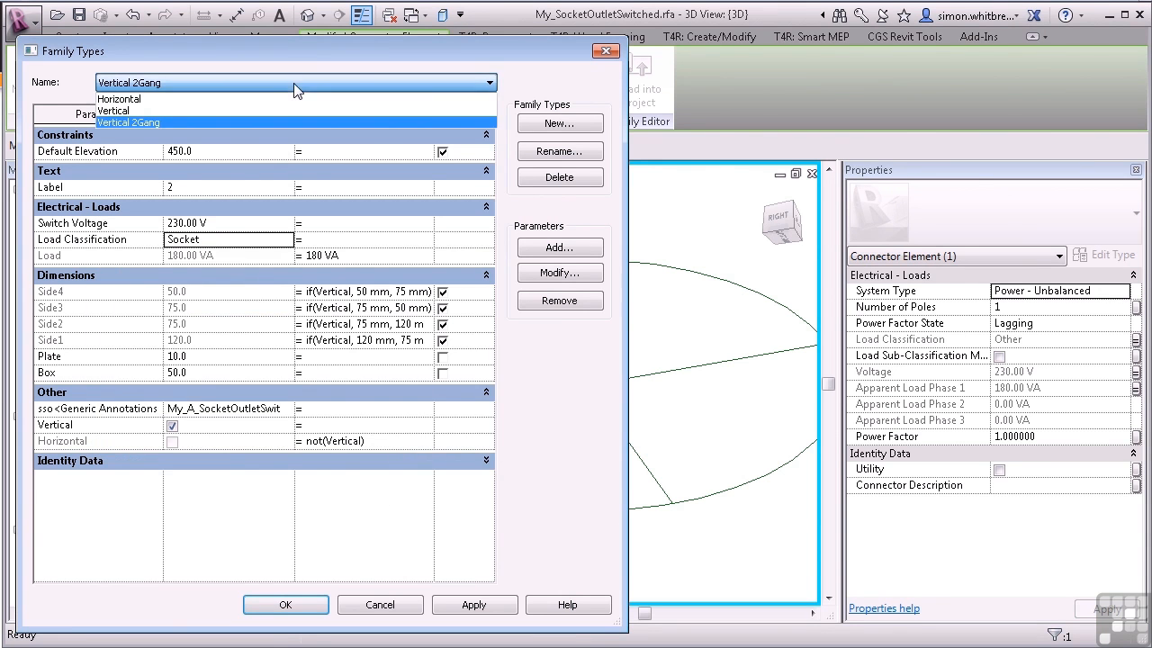
Step: Switch to the Horizontal type and dismiss the rejected Socket formula error
left_click(119, 97)
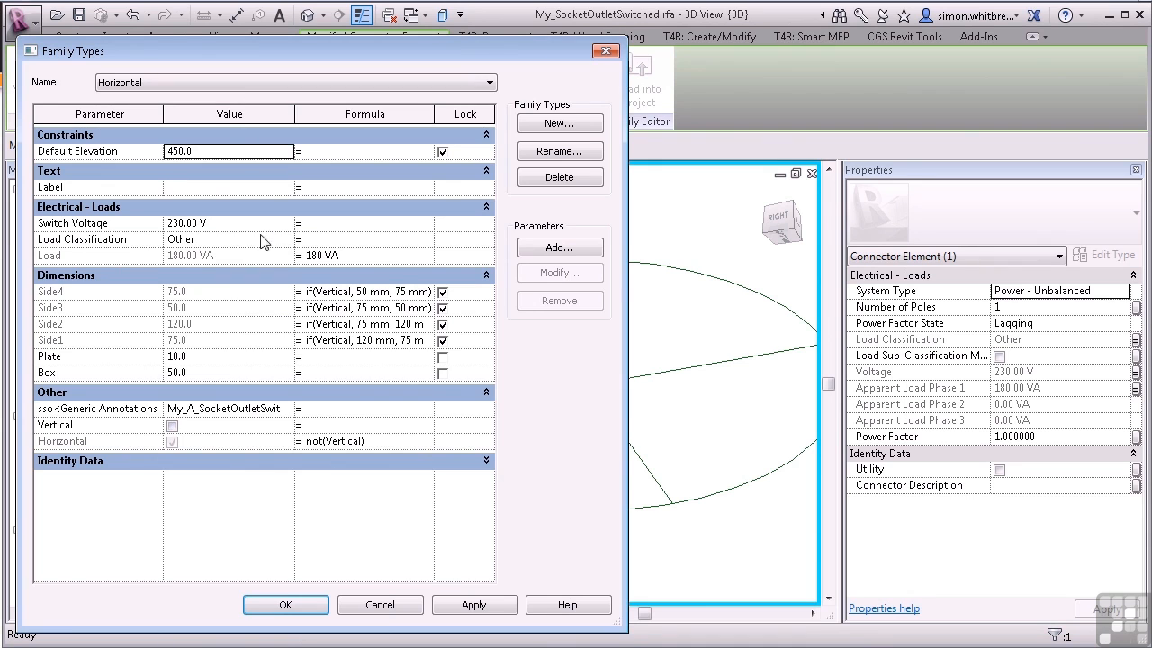
mouse_move(324, 248)
type(" Socket")
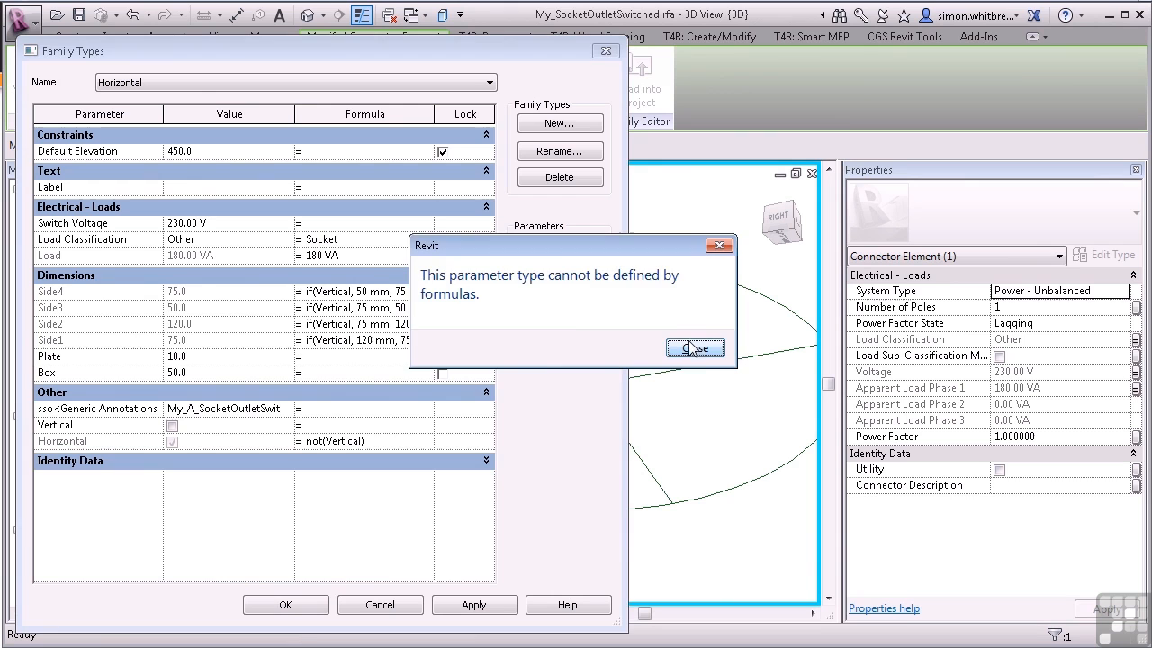
left_click(695, 349)
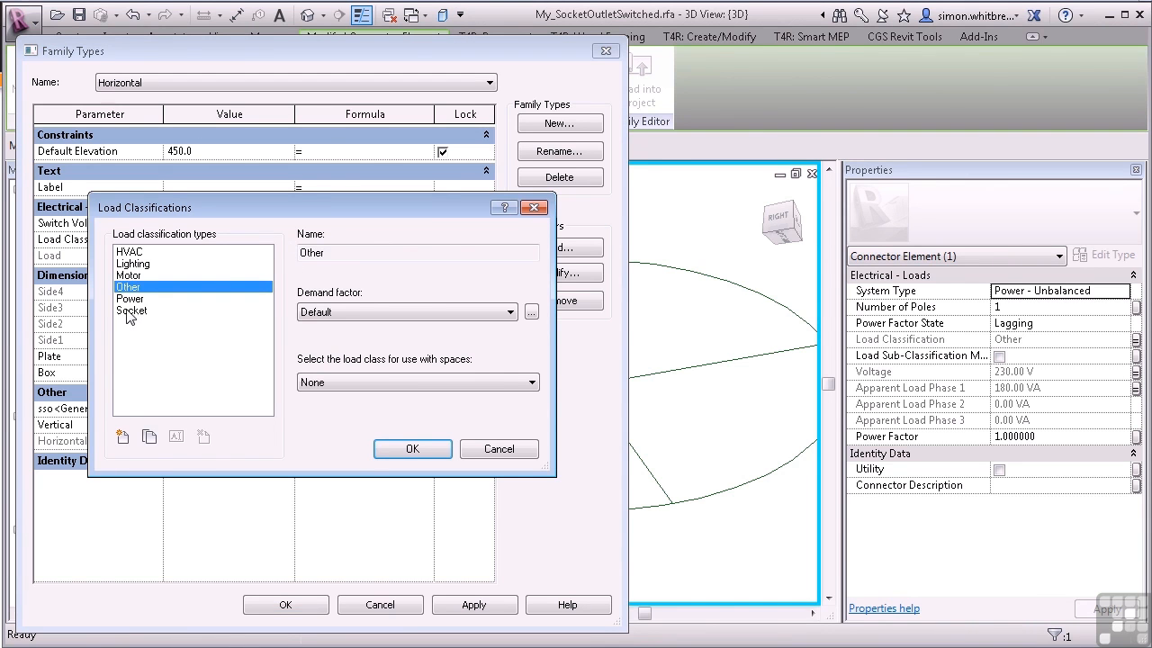
Step: Assign the Socket load classification to the Horizontal and Vertical types and apply the family changes
left_click(134, 310)
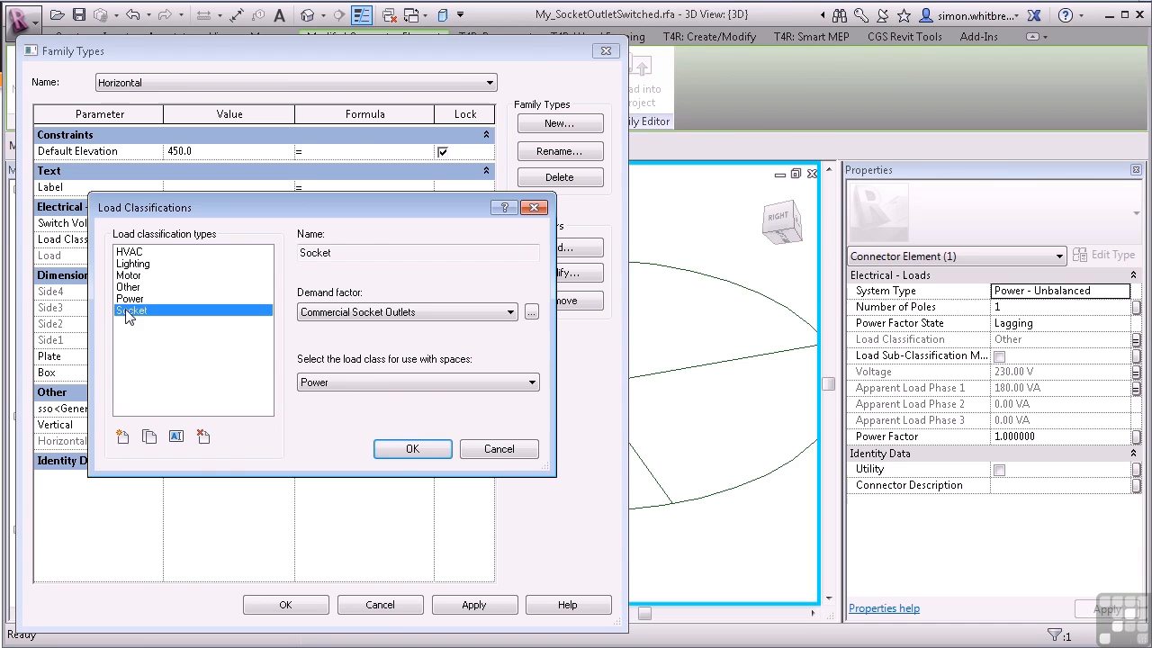
left_click(412, 448)
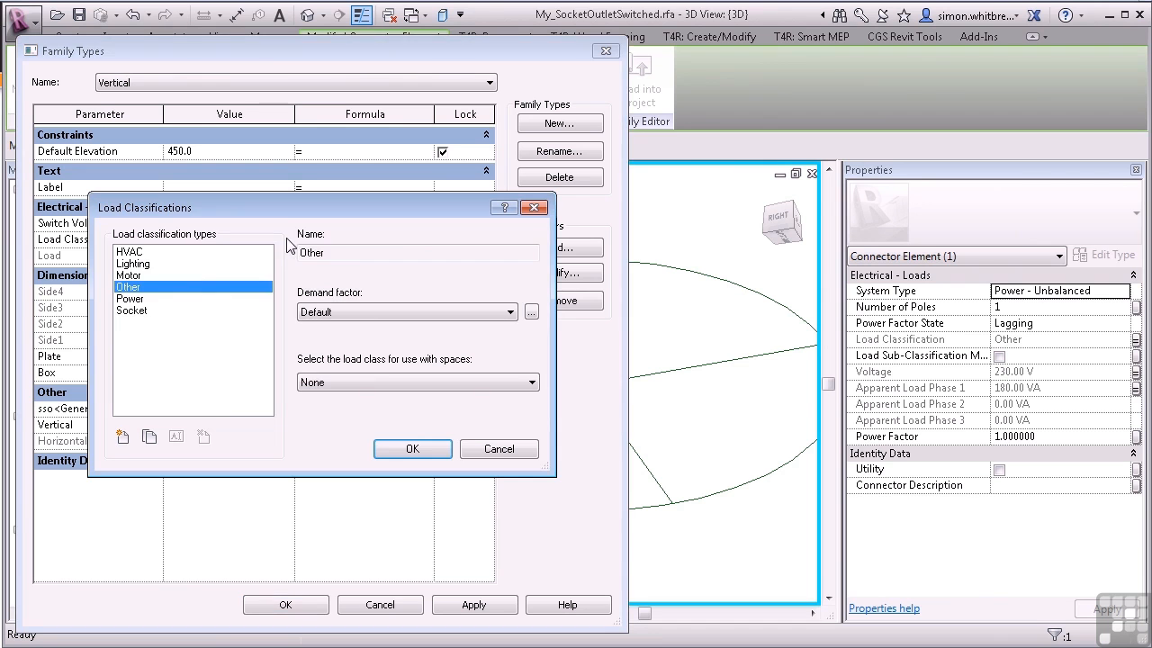
left_click(412, 448)
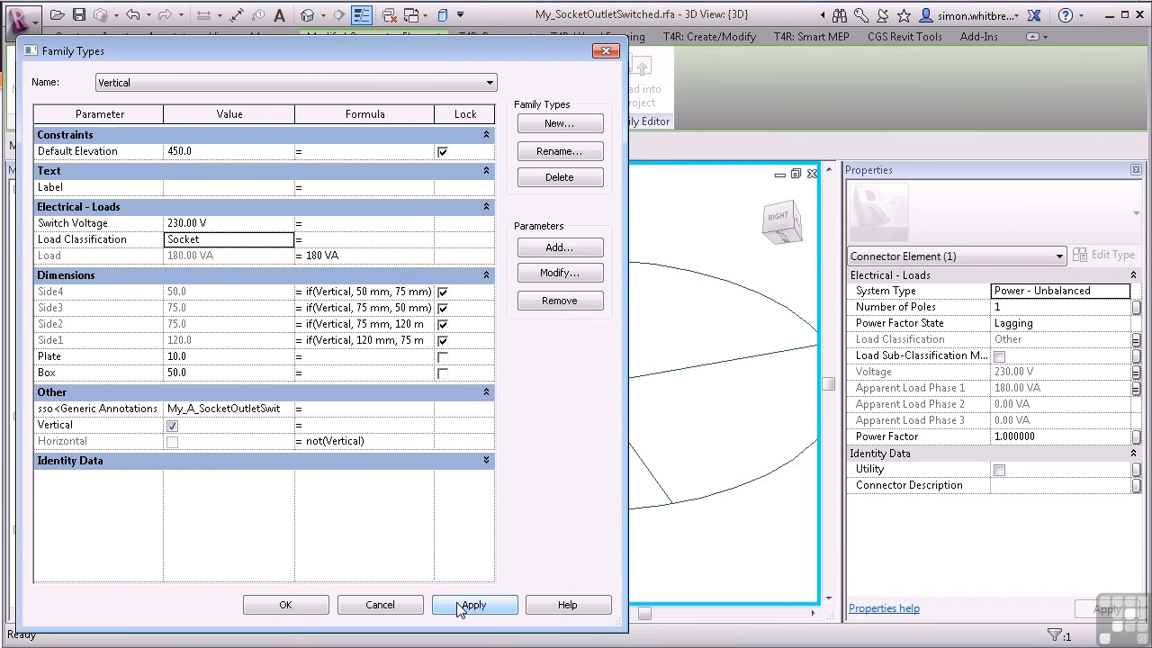
left_click(473, 605)
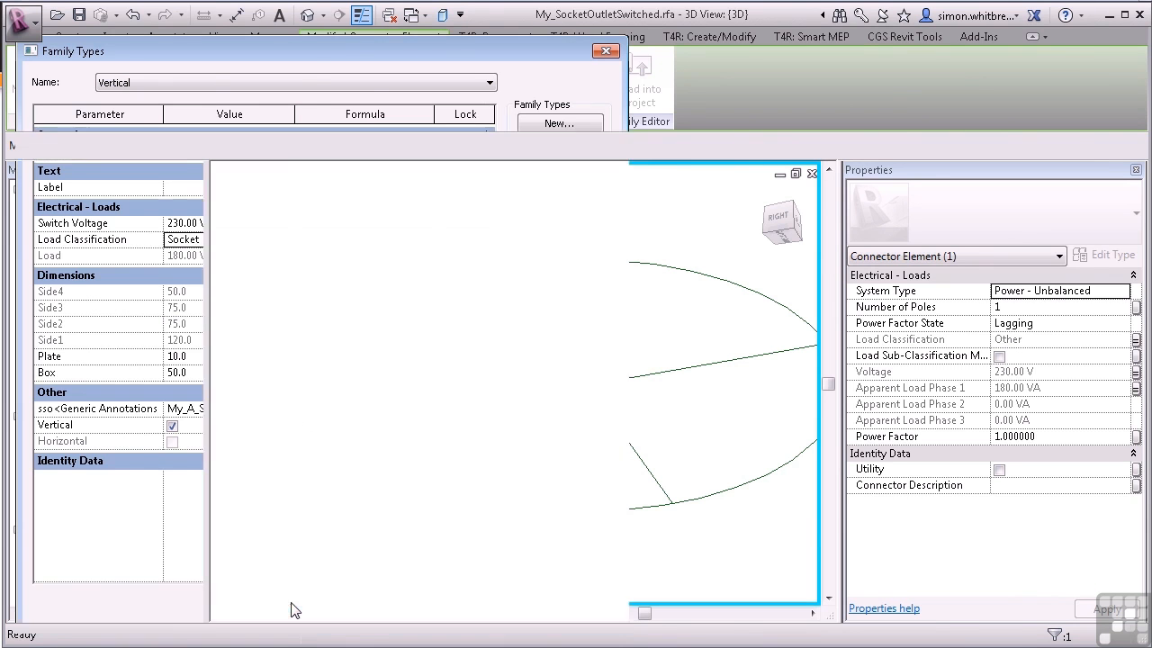